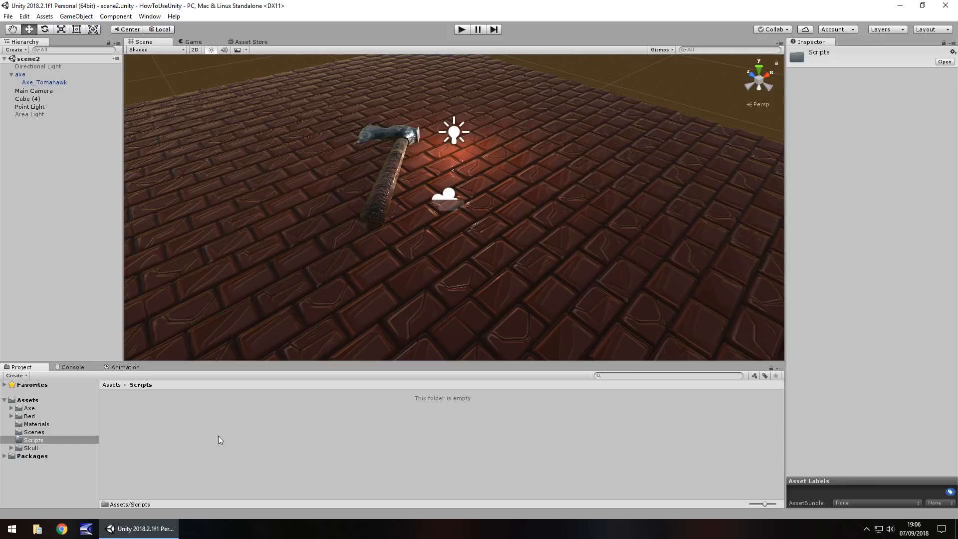
pyautogui.moveTo(376, 294)
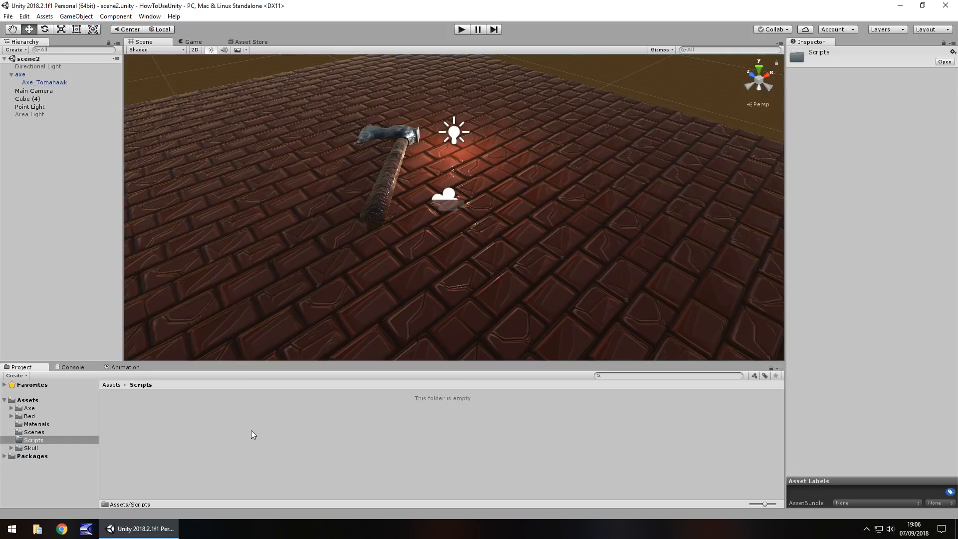
pyautogui.moveTo(236, 434)
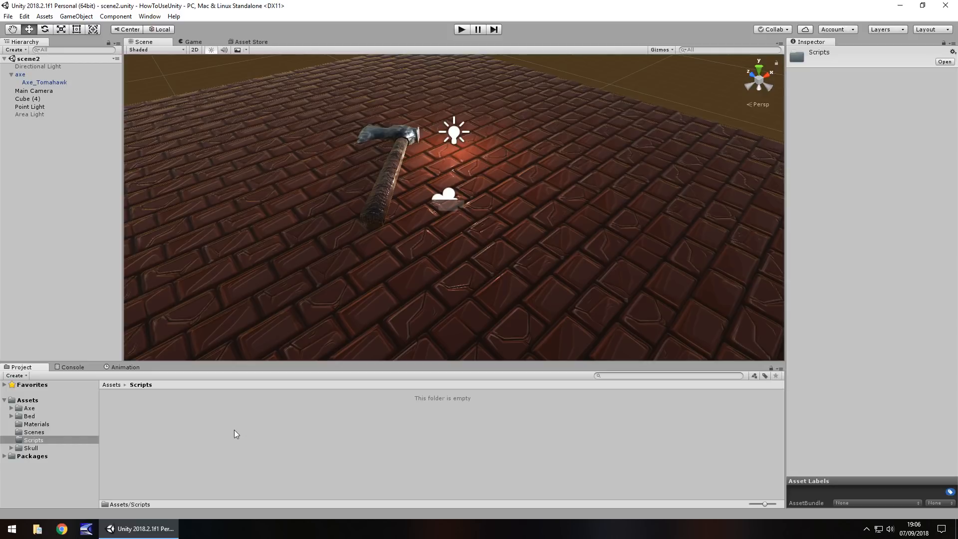
pyautogui.moveTo(142, 417)
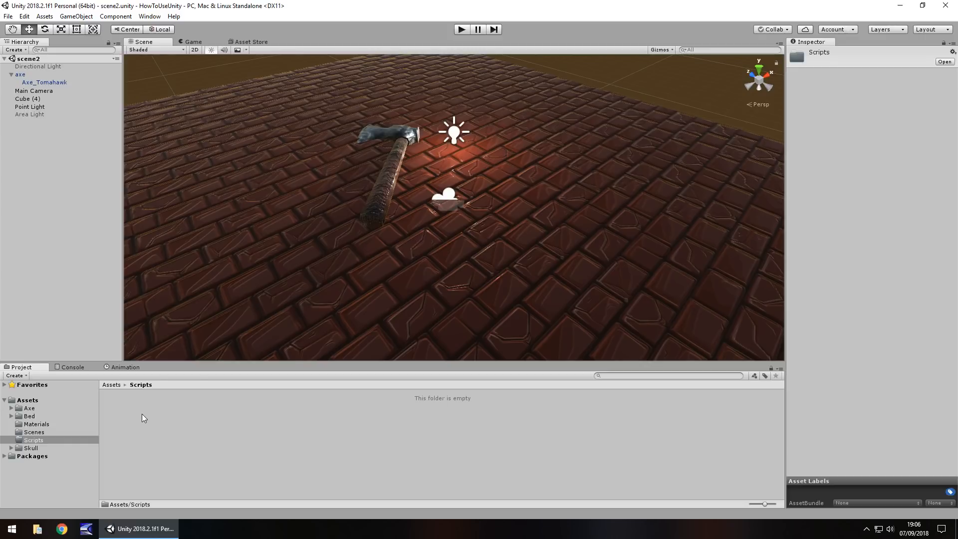
# - Create a new C# script named JVScript in the Scripts folder
pyautogui.rightClick(144, 418)
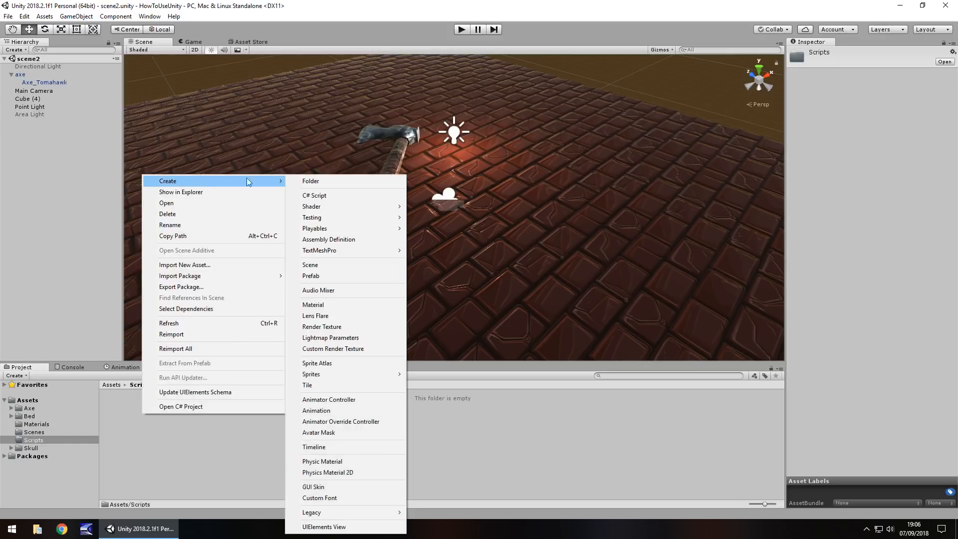
pyautogui.click(314, 195)
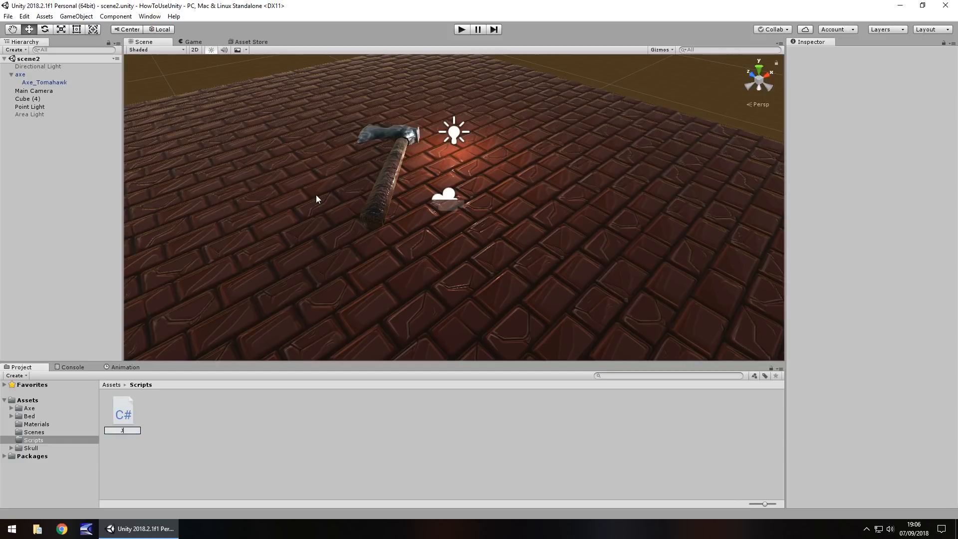
pyautogui.write('VScript')
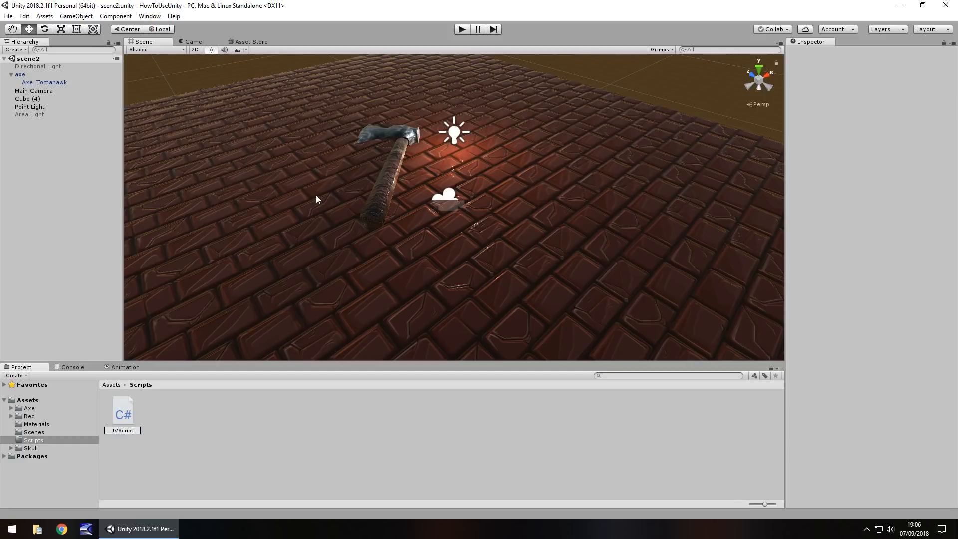
pyautogui.click(122, 413)
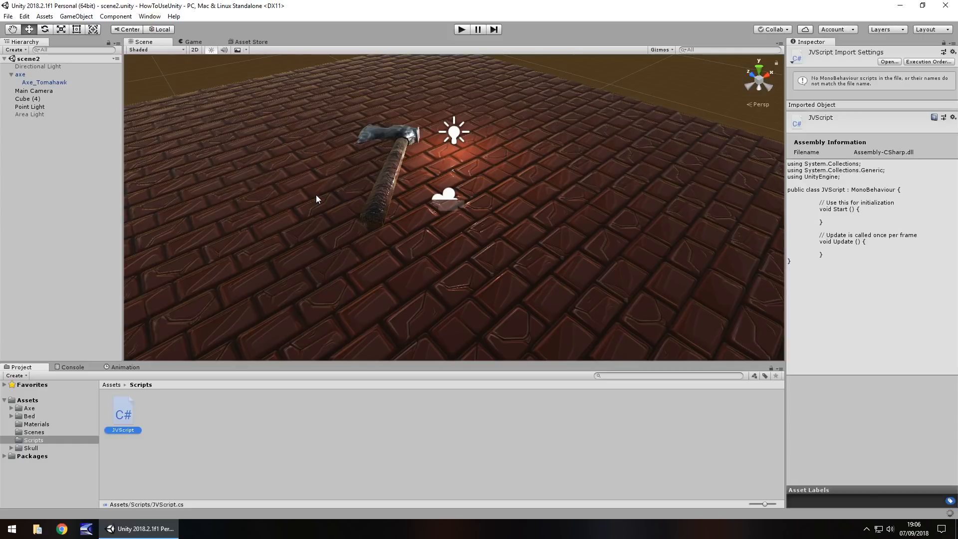
# - Open JVScript.cs from the Project window in Visual Studio
pyautogui.doubleClick(122, 409)
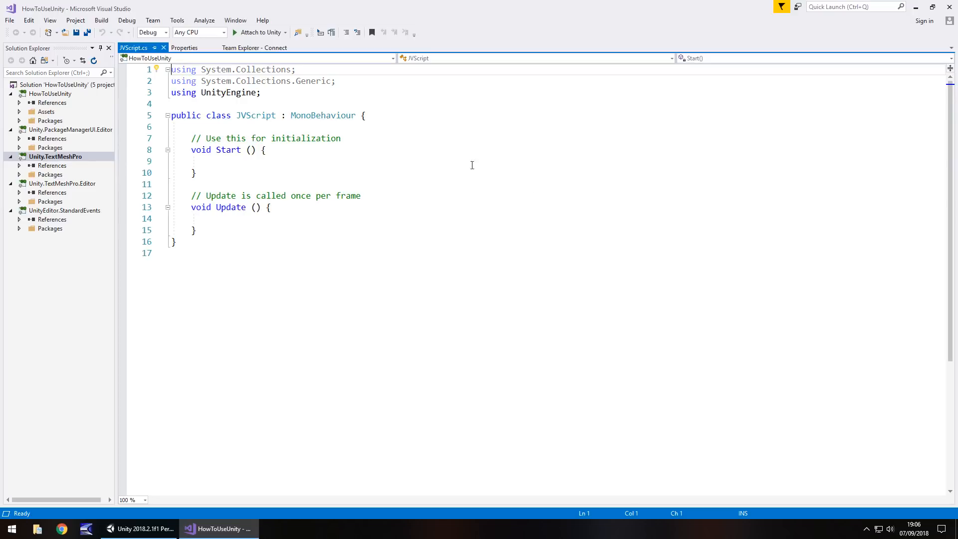
pyautogui.moveTo(256, 115)
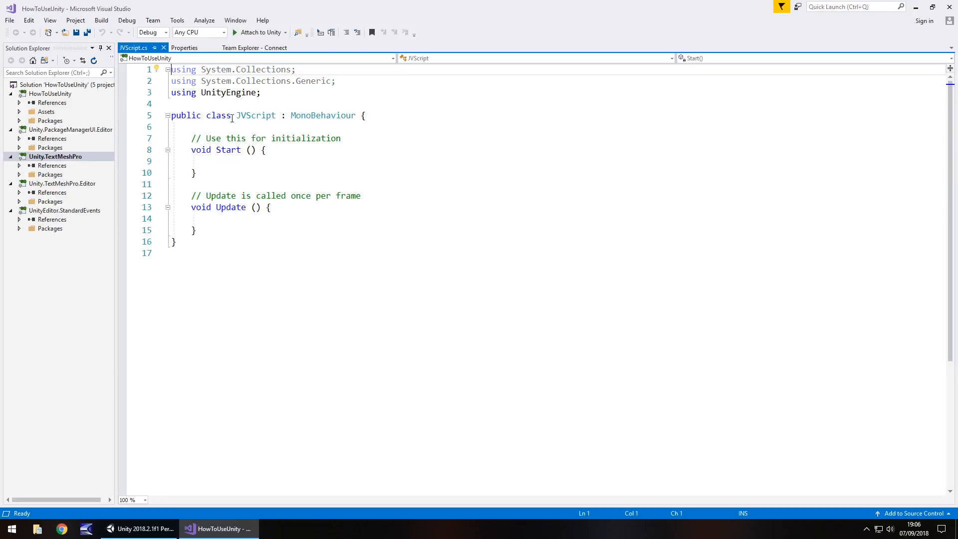
pyautogui.moveTo(257, 115)
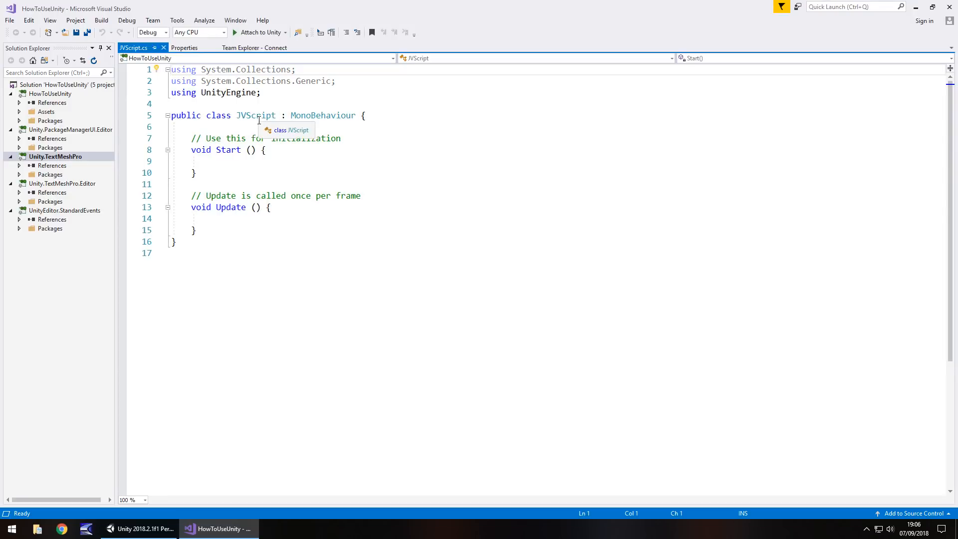
pyautogui.moveTo(259, 121)
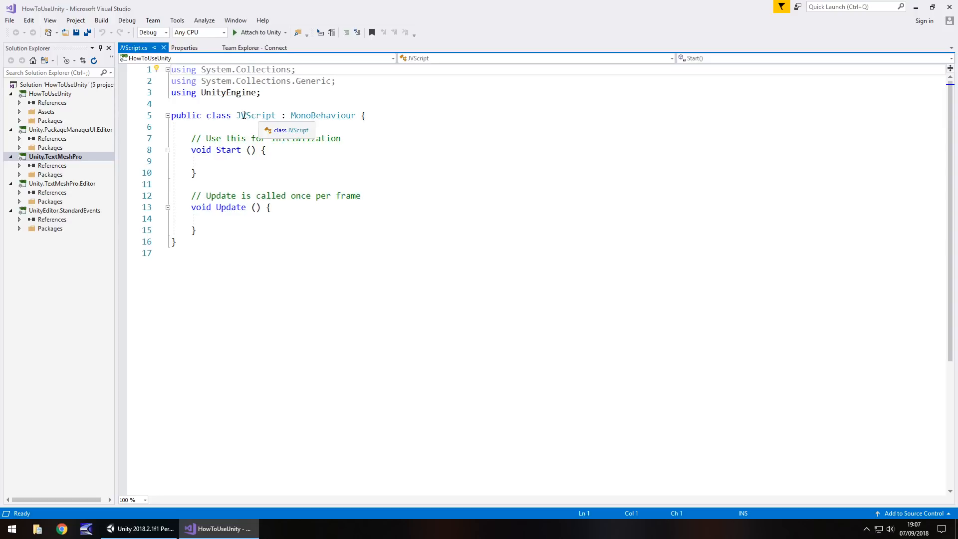
pyautogui.moveTo(213, 120)
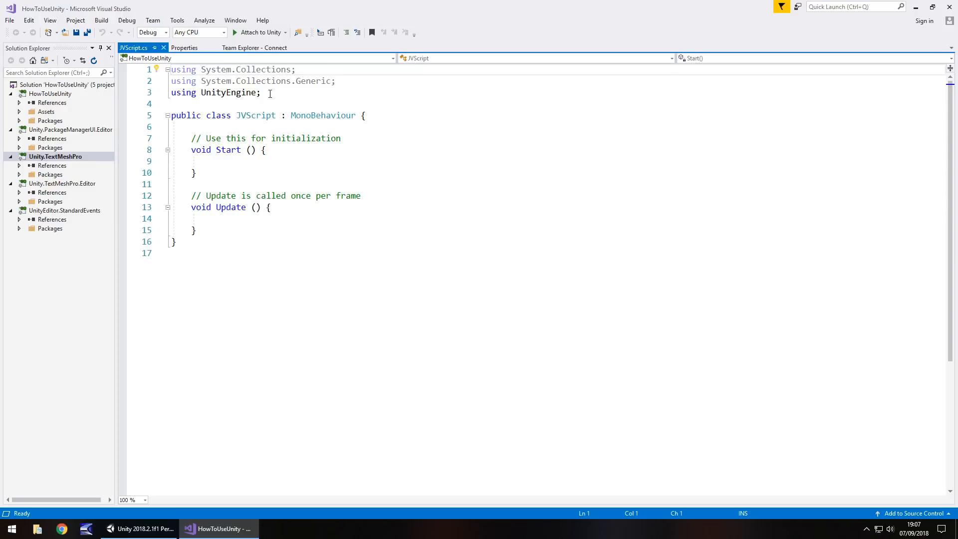
pyautogui.moveTo(232, 92)
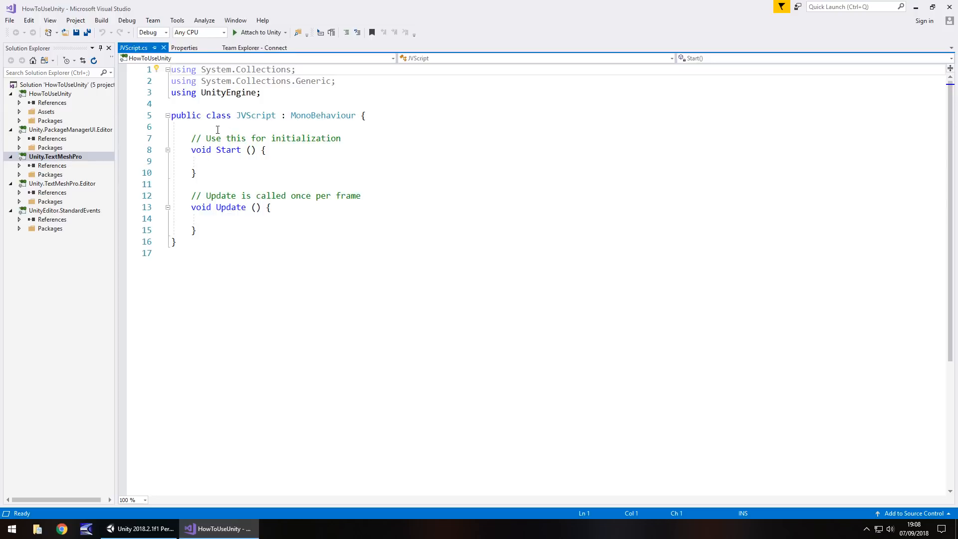
pyautogui.moveTo(301, 185)
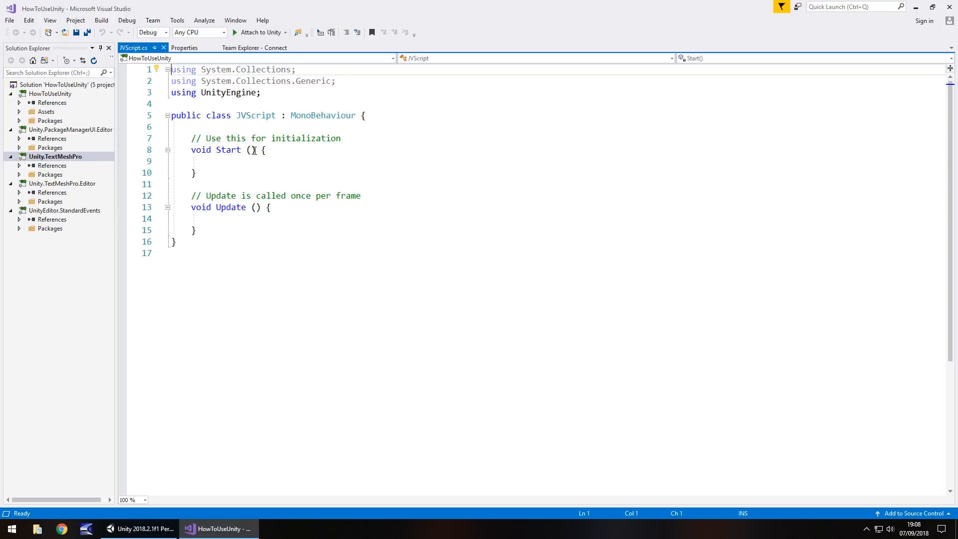
pyautogui.moveTo(229, 150)
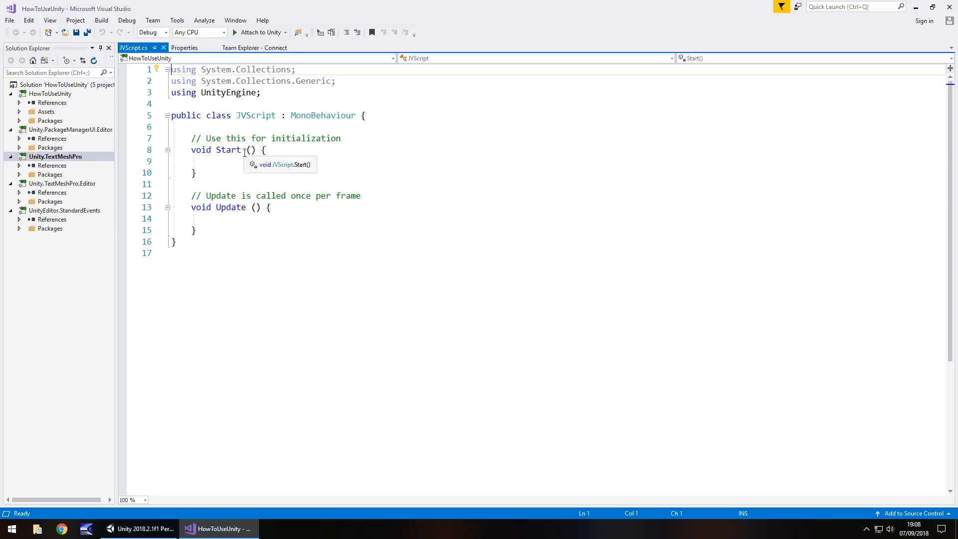
pyautogui.moveTo(250, 195)
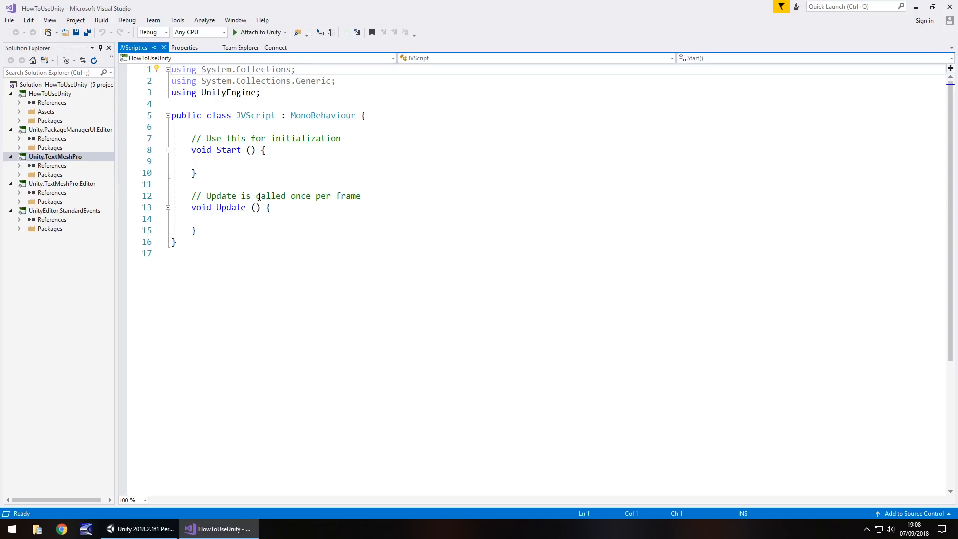
pyautogui.moveTo(258, 196)
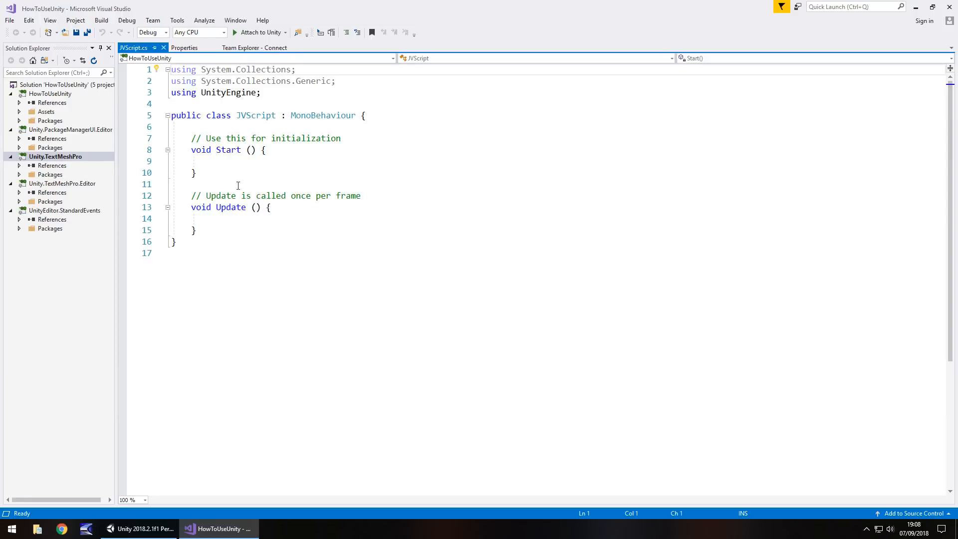
pyautogui.click(213, 161)
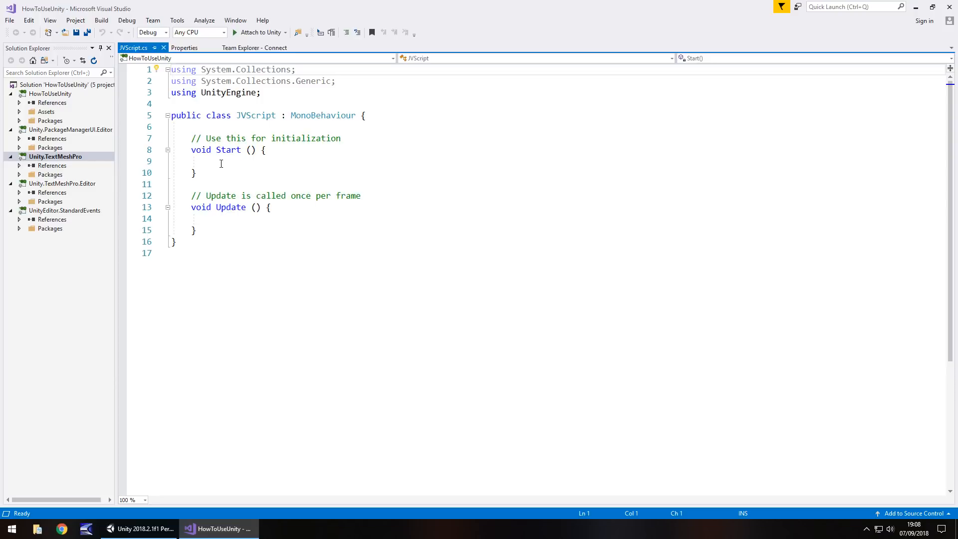
pyautogui.moveTo(223, 161)
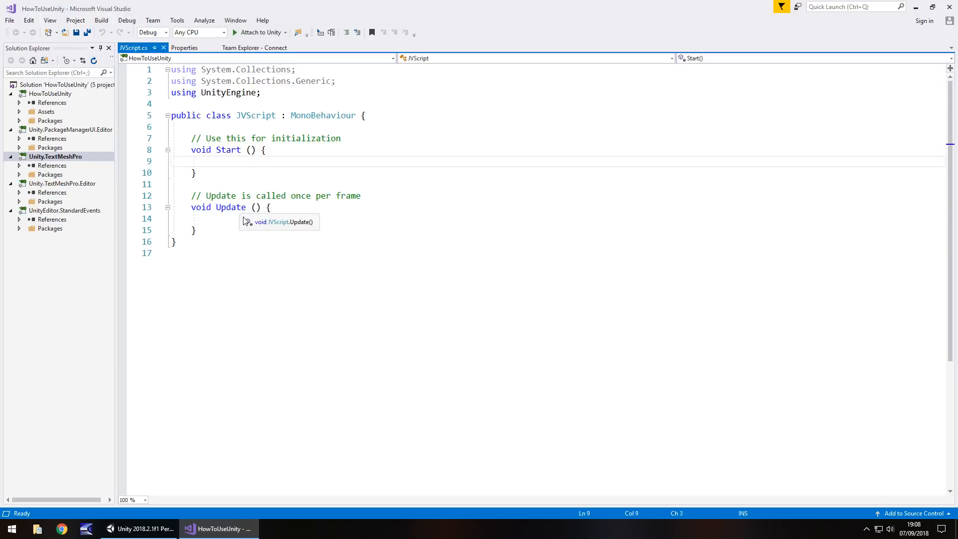
pyautogui.click(220, 218)
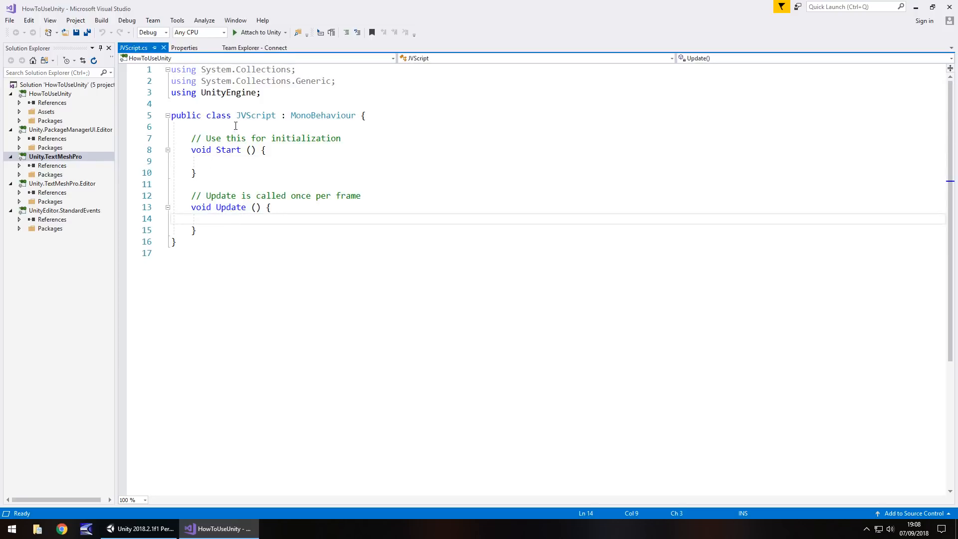
pyautogui.click(235, 127)
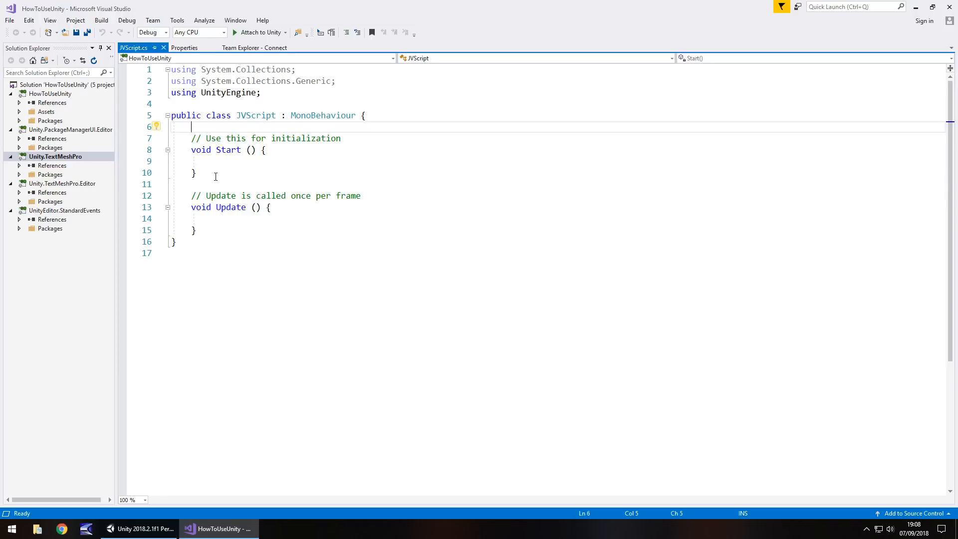
pyautogui.moveTo(272, 151)
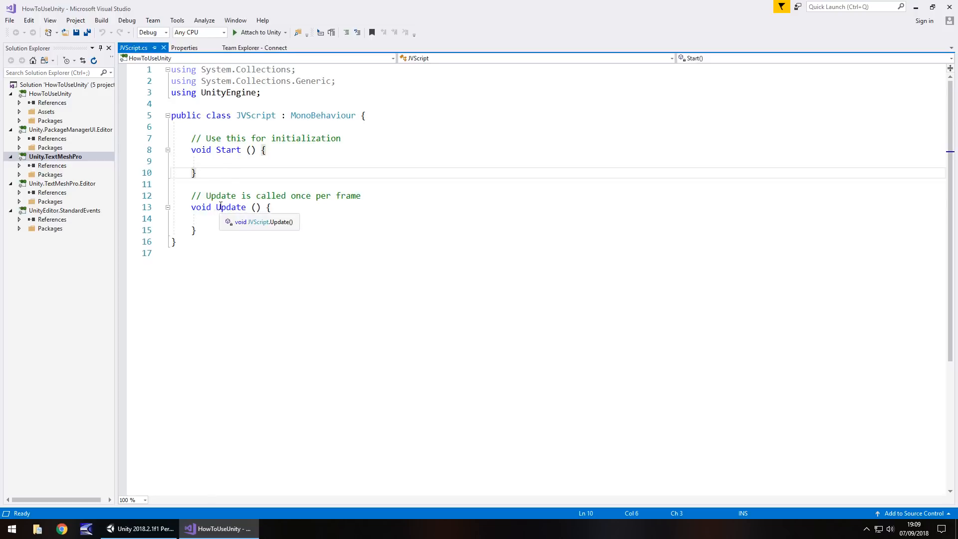
pyautogui.moveTo(277, 180)
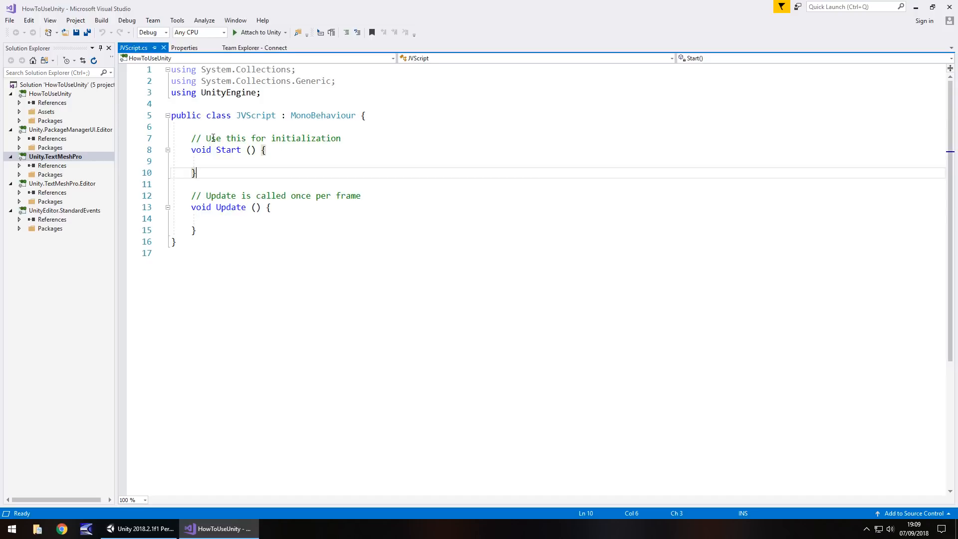
pyautogui.moveTo(191, 196); pyautogui.dragTo(196, 232)
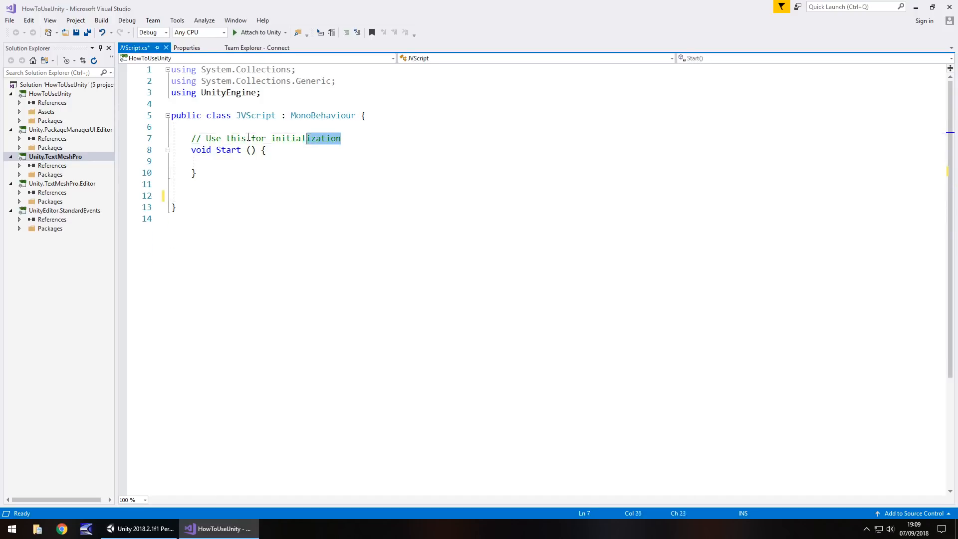
pyautogui.press('Delete')
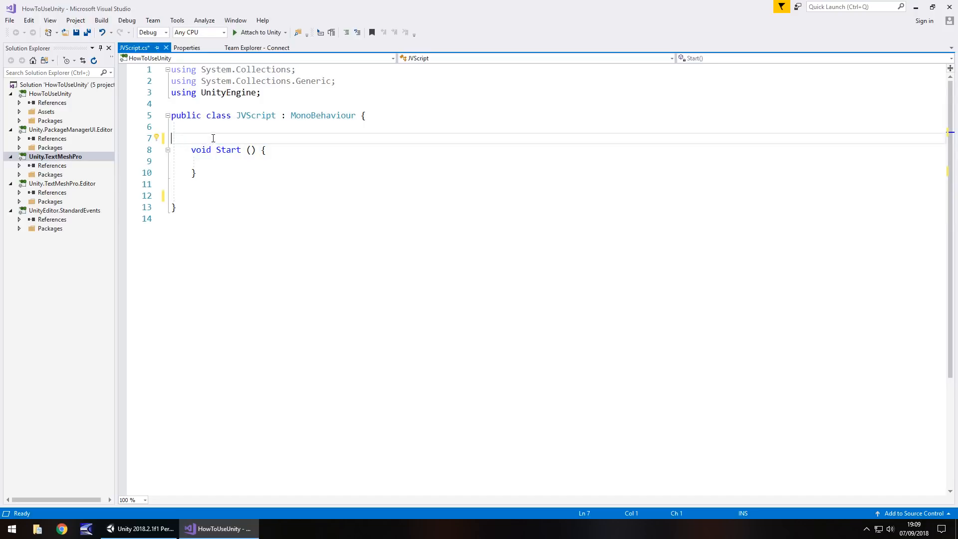
pyautogui.press('enter')
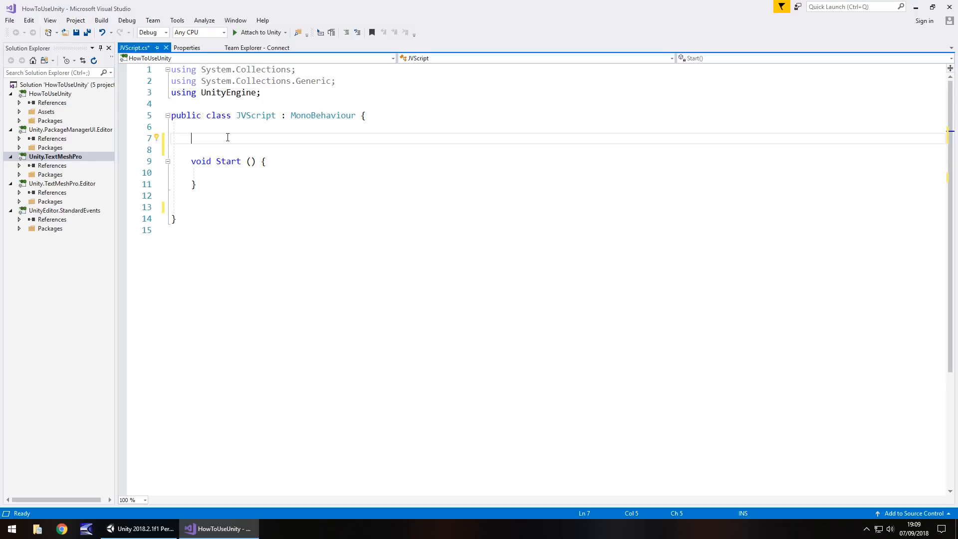
pyautogui.moveTo(270, 137)
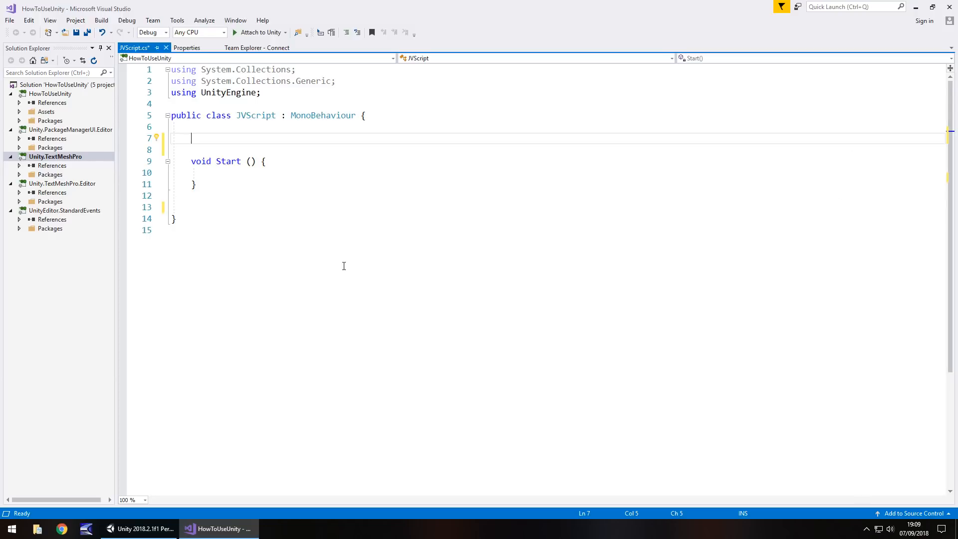
pyautogui.moveTo(689, 212)
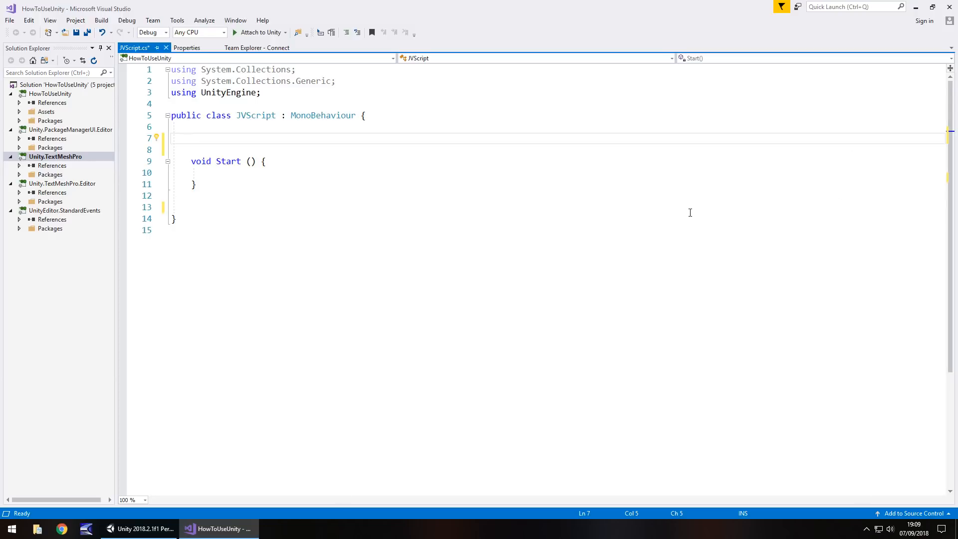
# - Declare the field 'public GameObject theAxe;' on line 7 of JVScript
pyautogui.write('public')
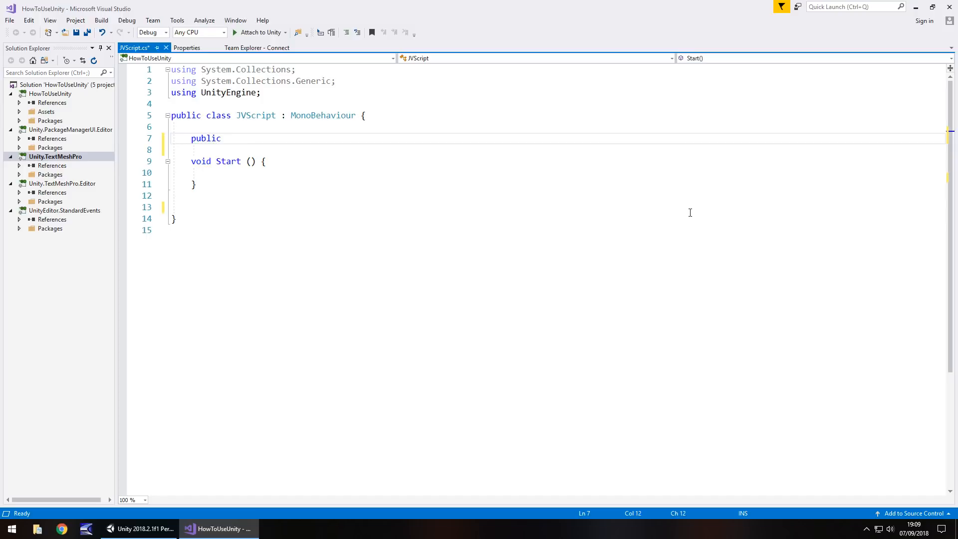
pyautogui.write('G')
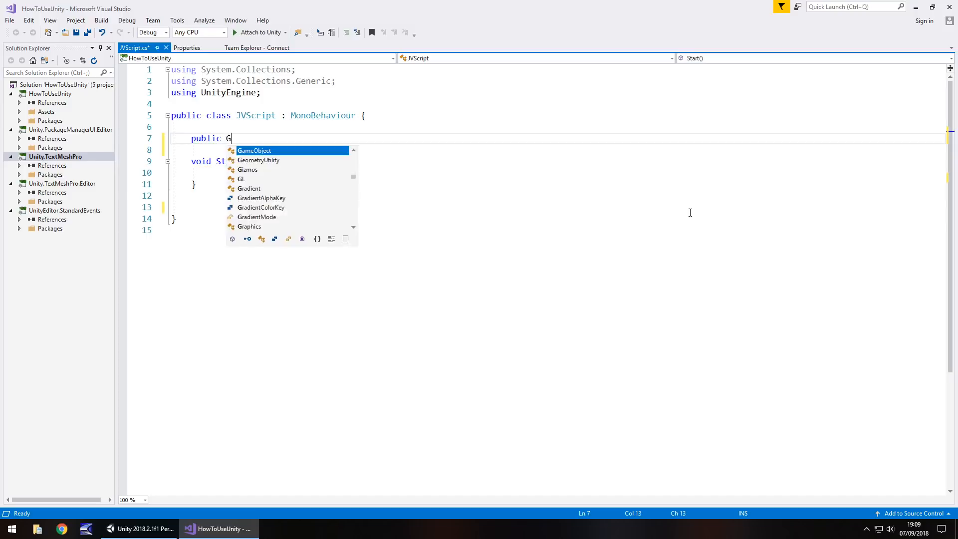
pyautogui.write('ameObjec')
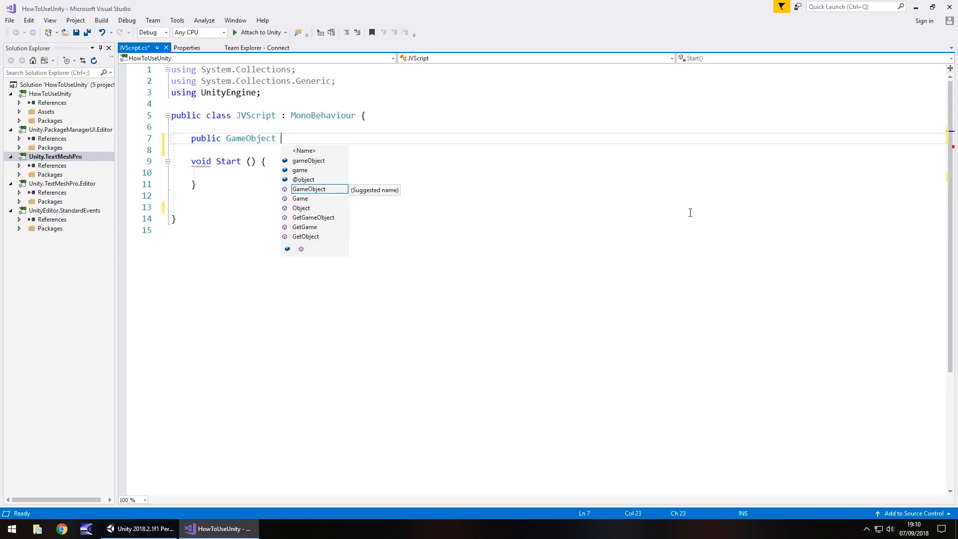
pyautogui.write('th')
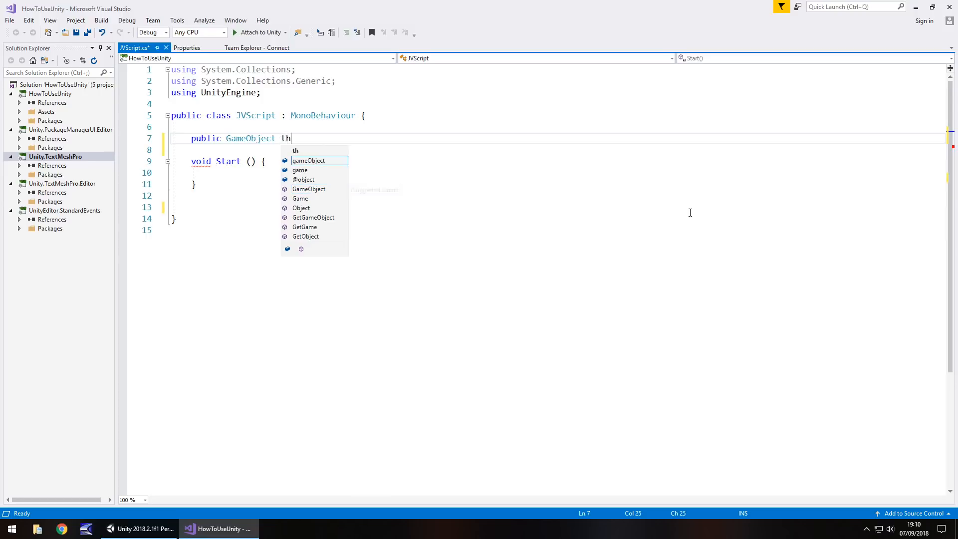
pyautogui.write('eAxe;')
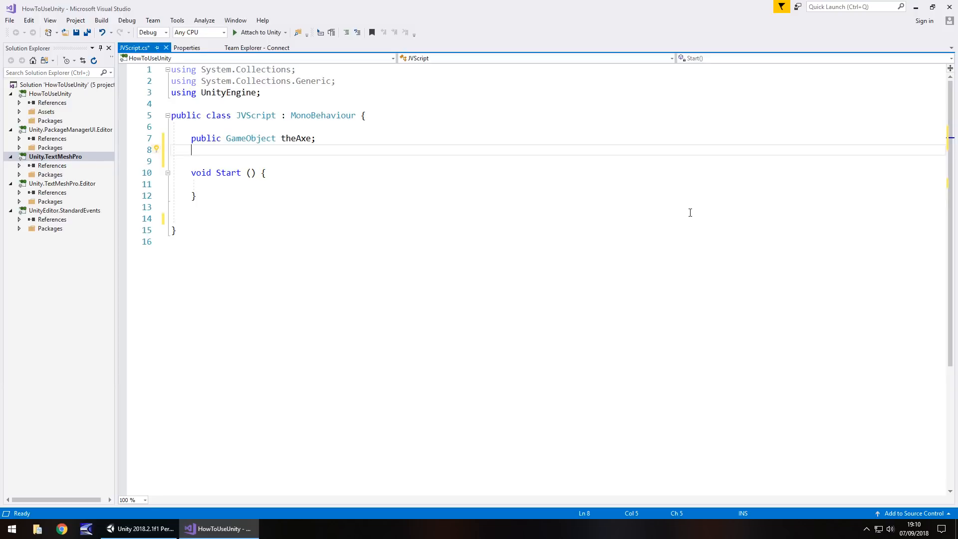
pyautogui.write('publiu')
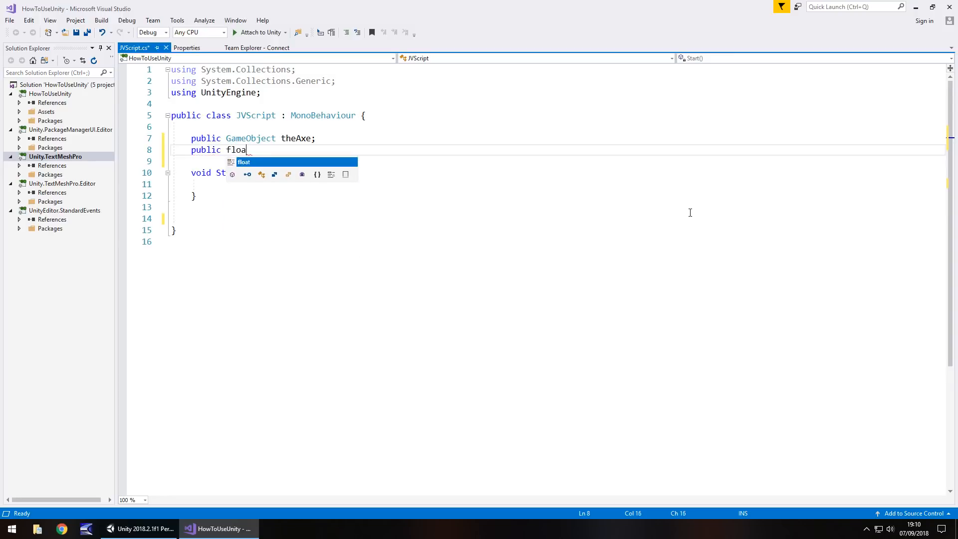
# - Declare 'public float myNumber;' on line 8, below theAxe
pyautogui.write('t')
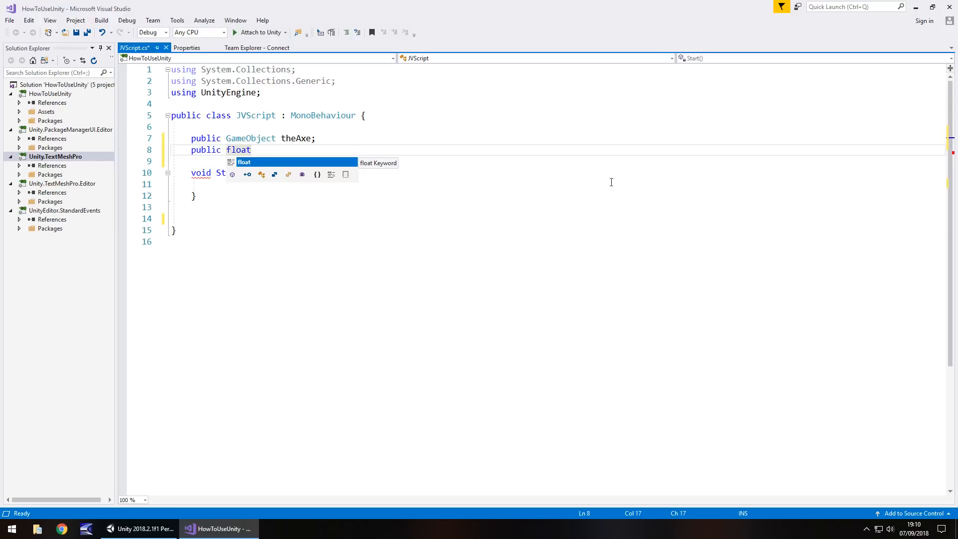
pyautogui.moveTo(239, 133)
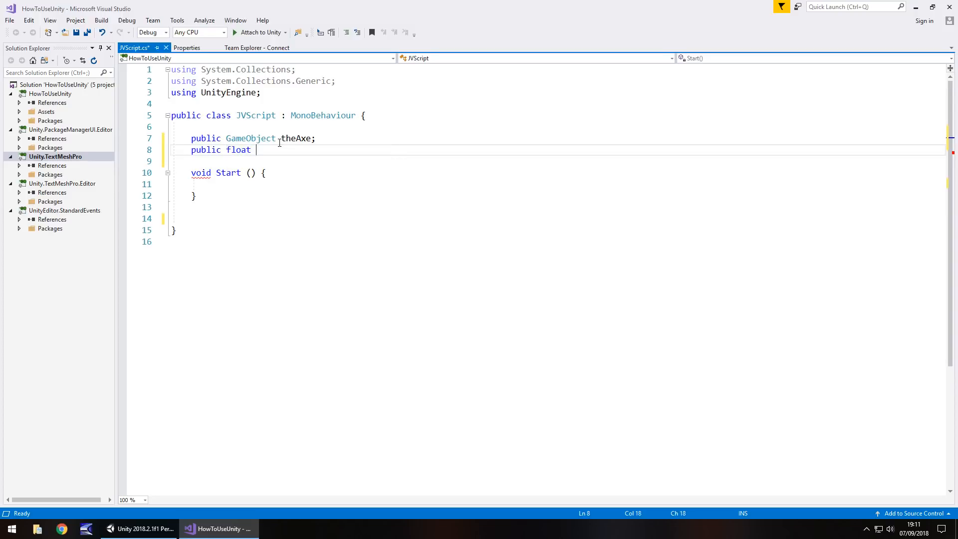
pyautogui.write('my')
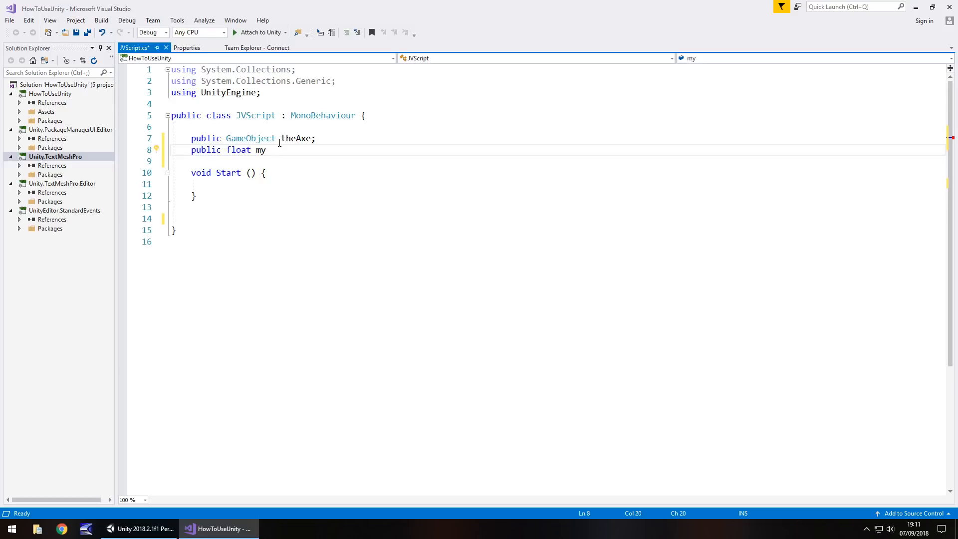
pyautogui.write('Number')
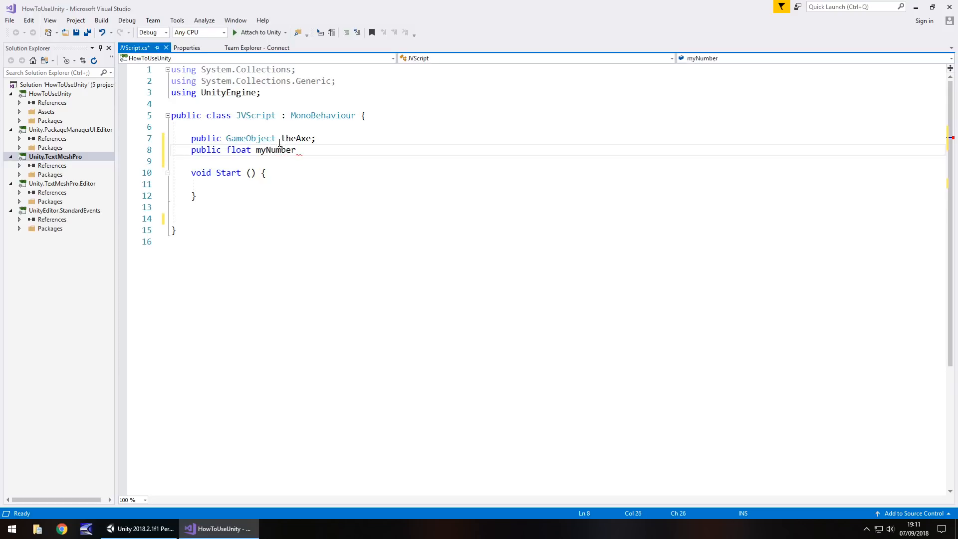
pyautogui.write(';')
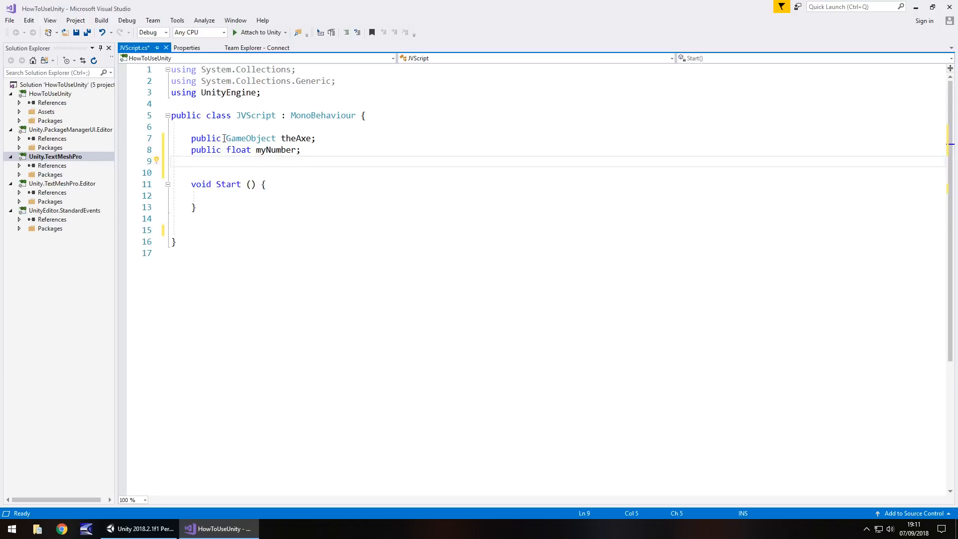
pyautogui.moveTo(250, 138)
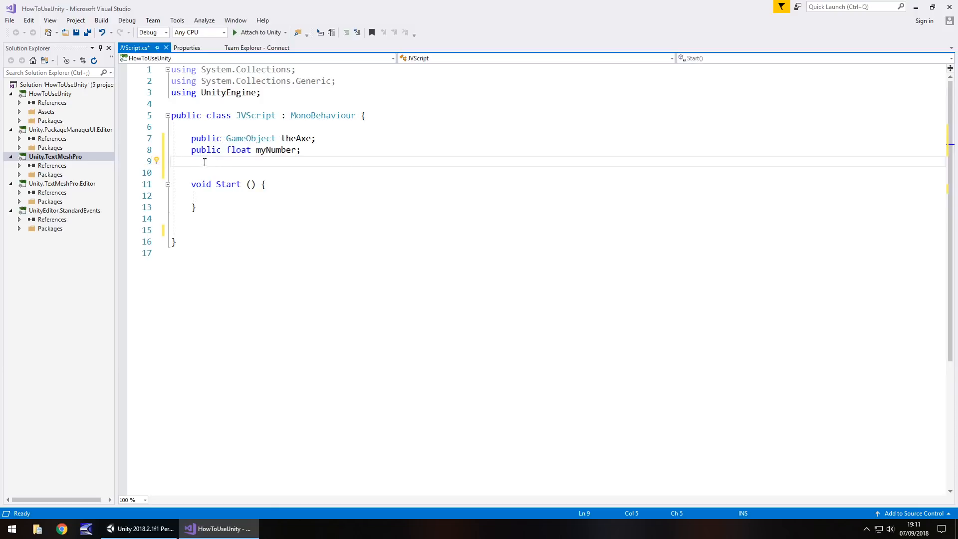
pyautogui.moveTo(239, 162)
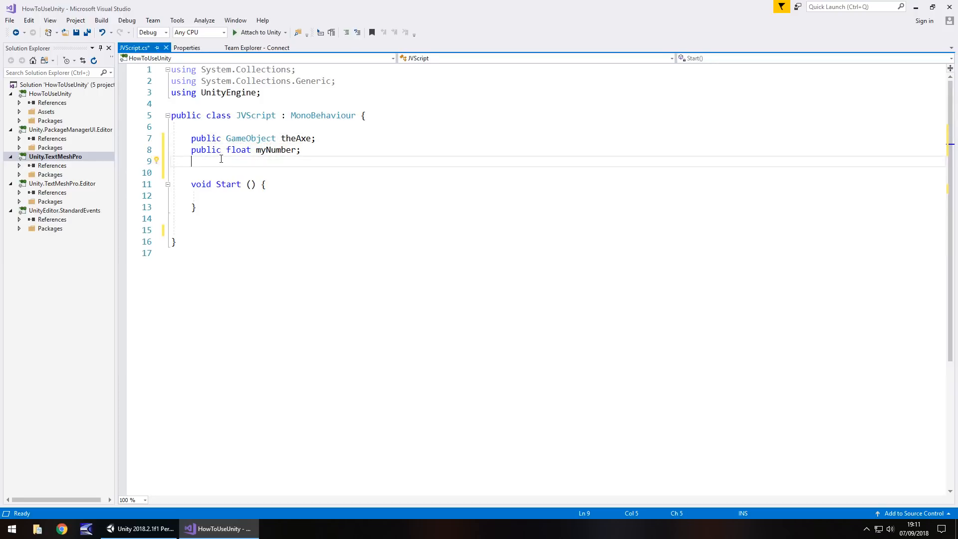
# - Declare 'public int myInteger;' on line 9 and open a new line
pyautogui.write('pu')
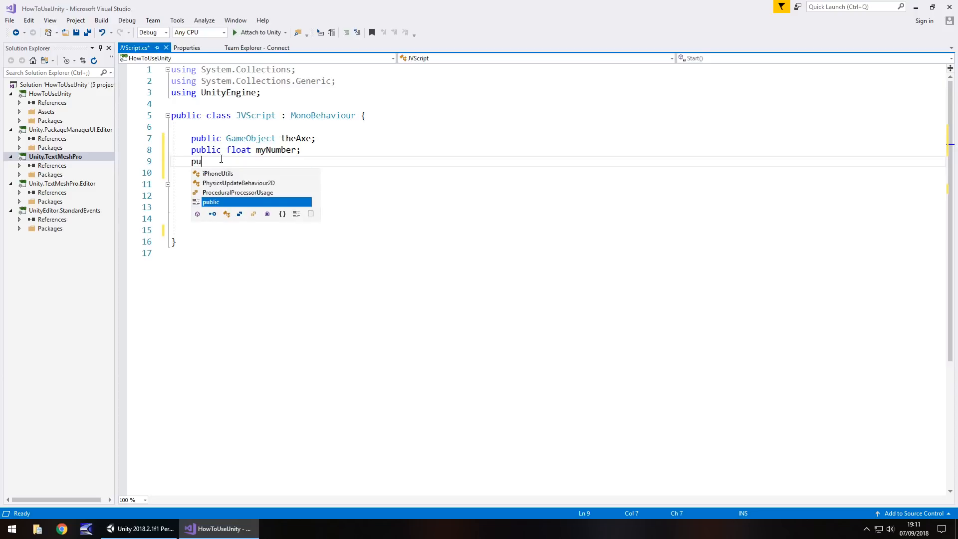
pyautogui.write('blic')
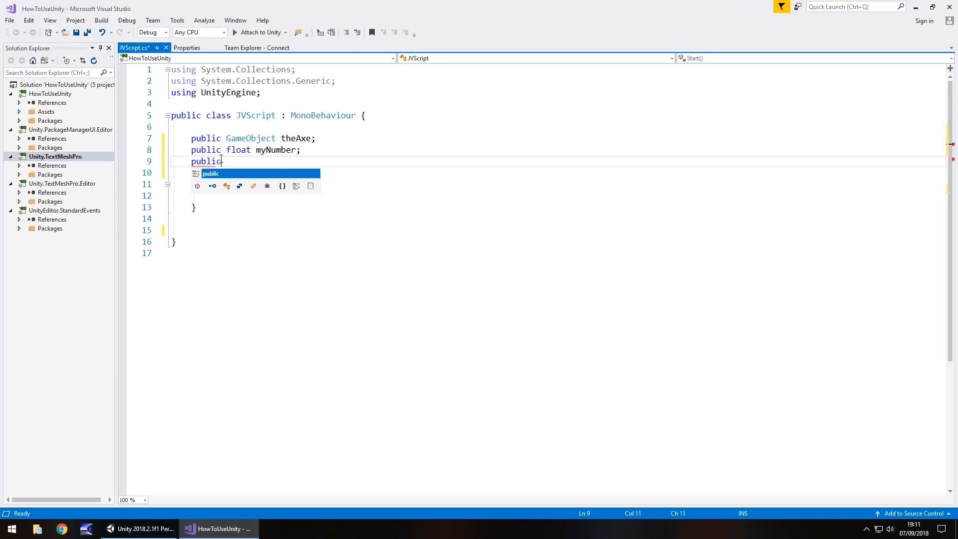
pyautogui.write('i')
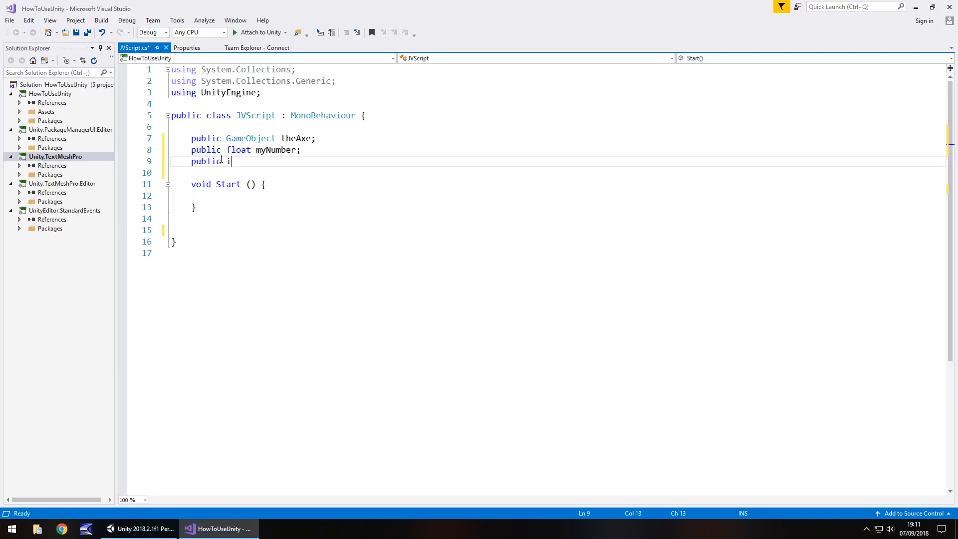
pyautogui.write('nt')
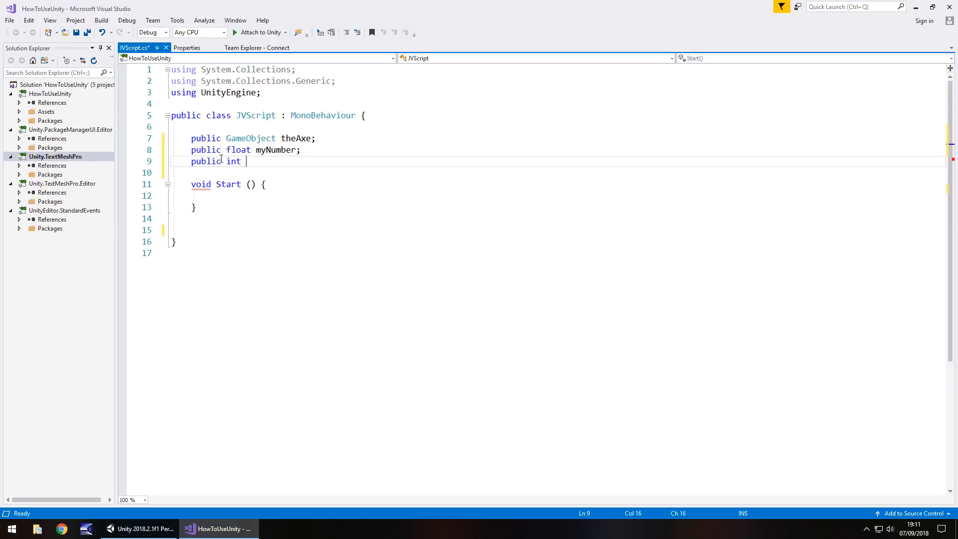
pyautogui.write('myInte')
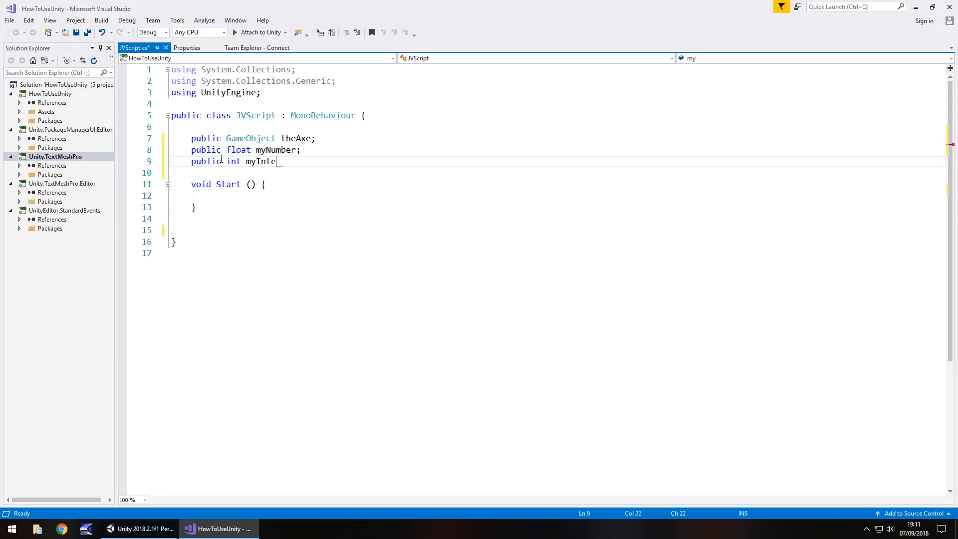
pyautogui.write('ger;')
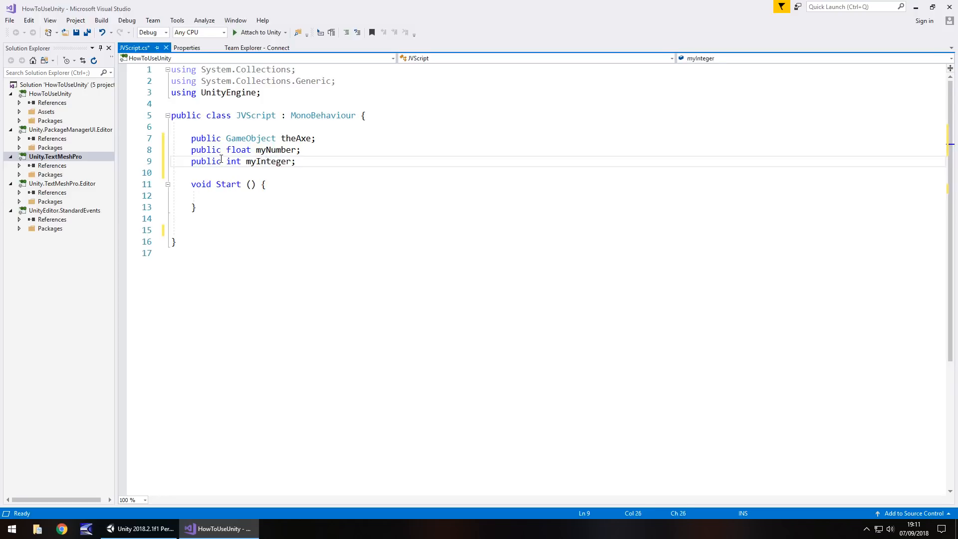
pyautogui.press('enter')
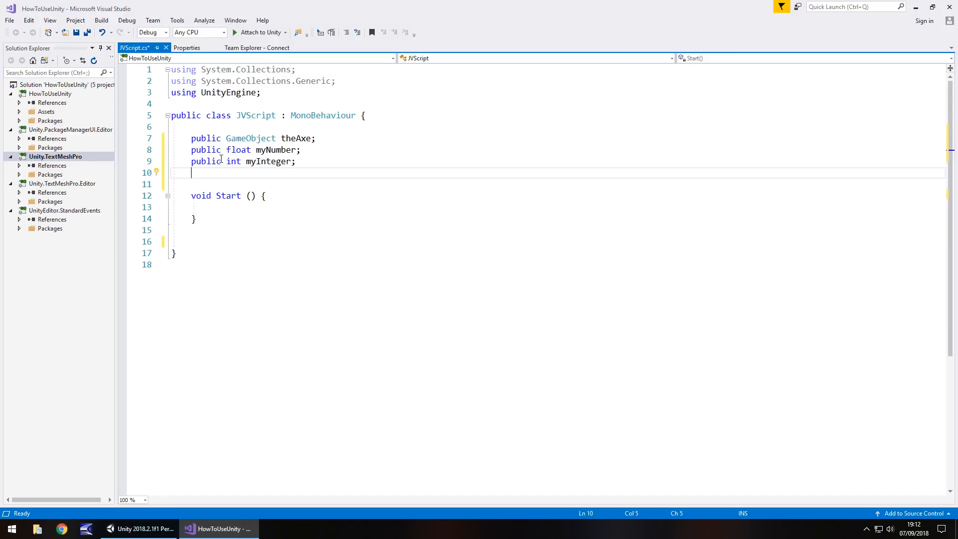
# - Declare 'public bool trueOrFalse;' on line 10, below myInteger
pyautogui.write('public')
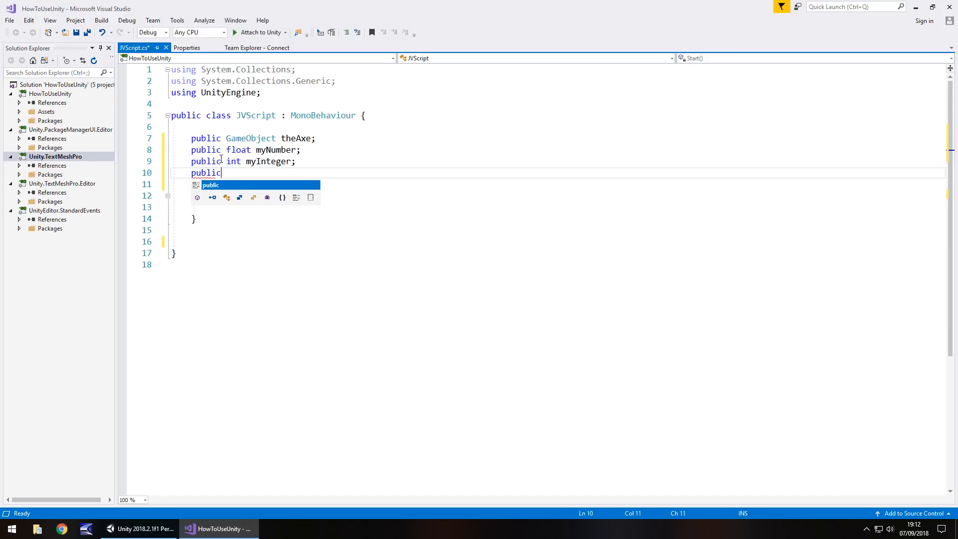
pyautogui.write('bool')
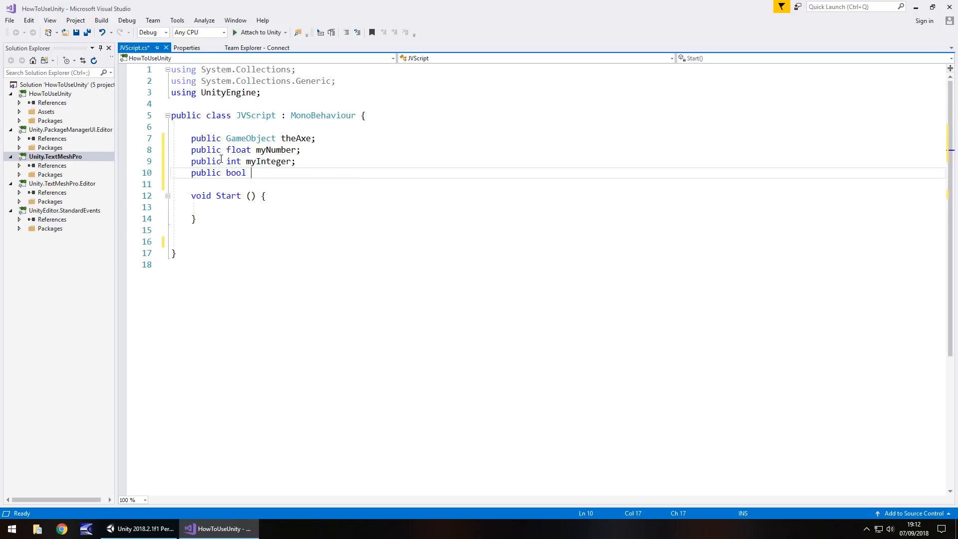
pyautogui.write('true')
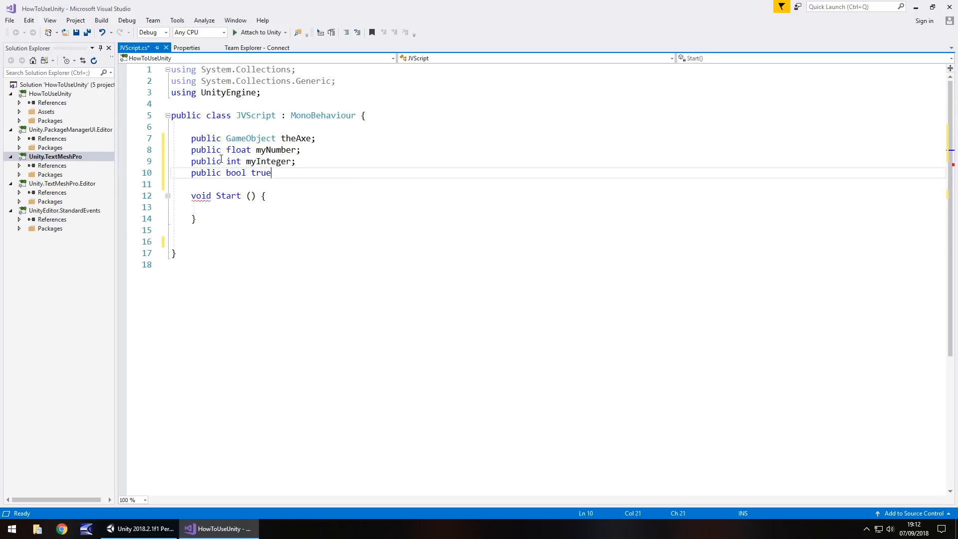
pyautogui.write('OrFalse')
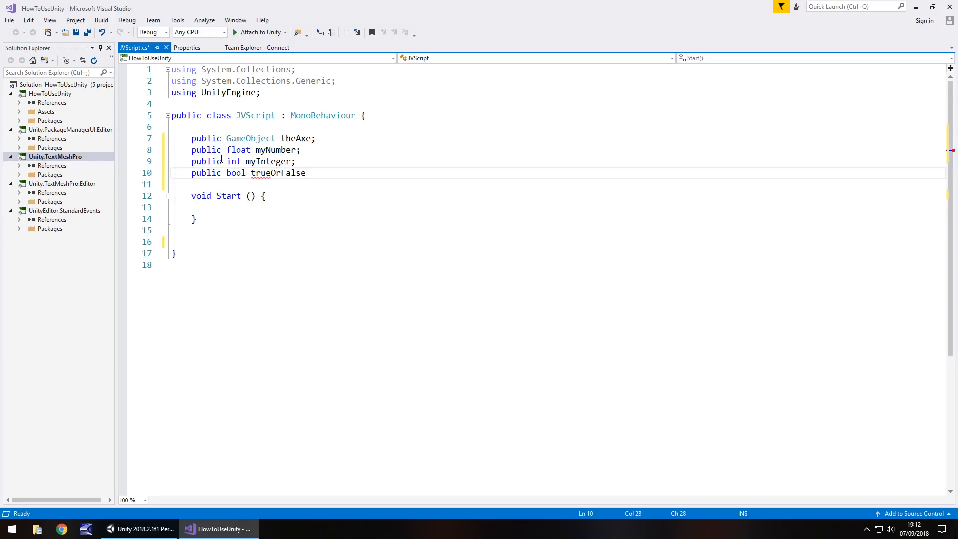
pyautogui.write(';')
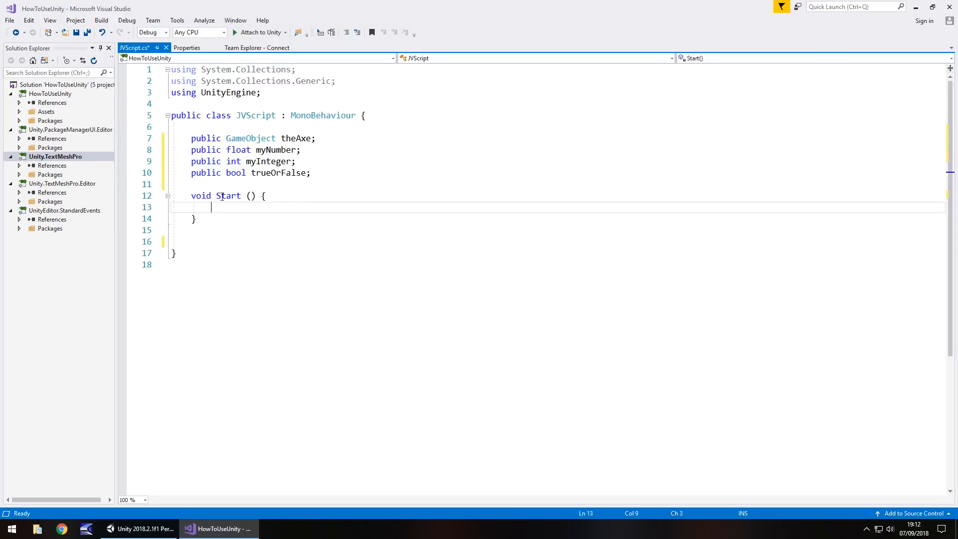
pyautogui.moveTo(315, 134)
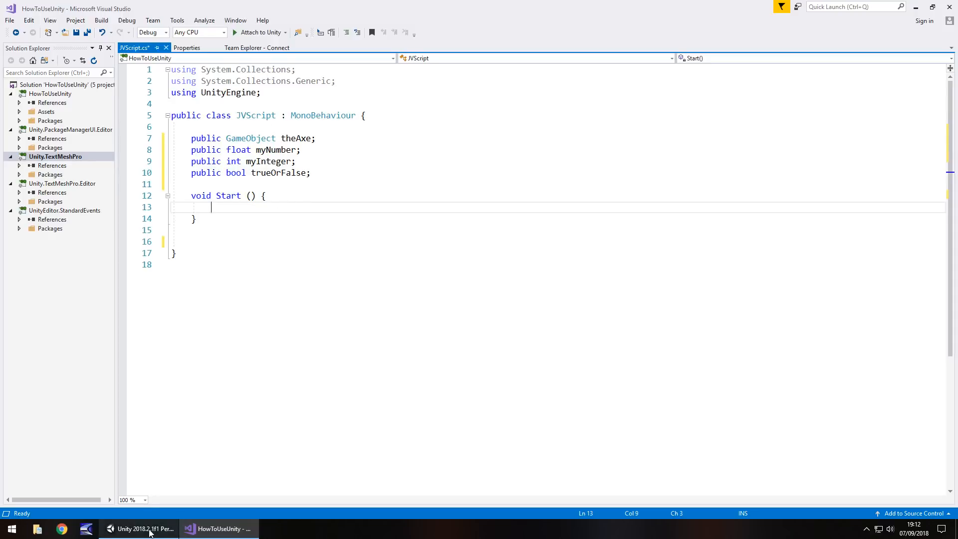
pyautogui.click(138, 529)
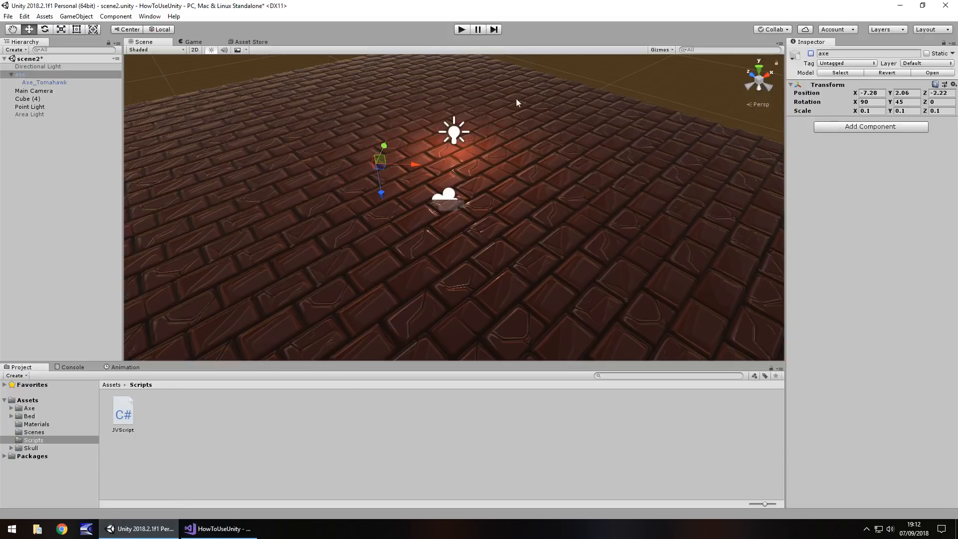
pyautogui.moveTo(316, 248)
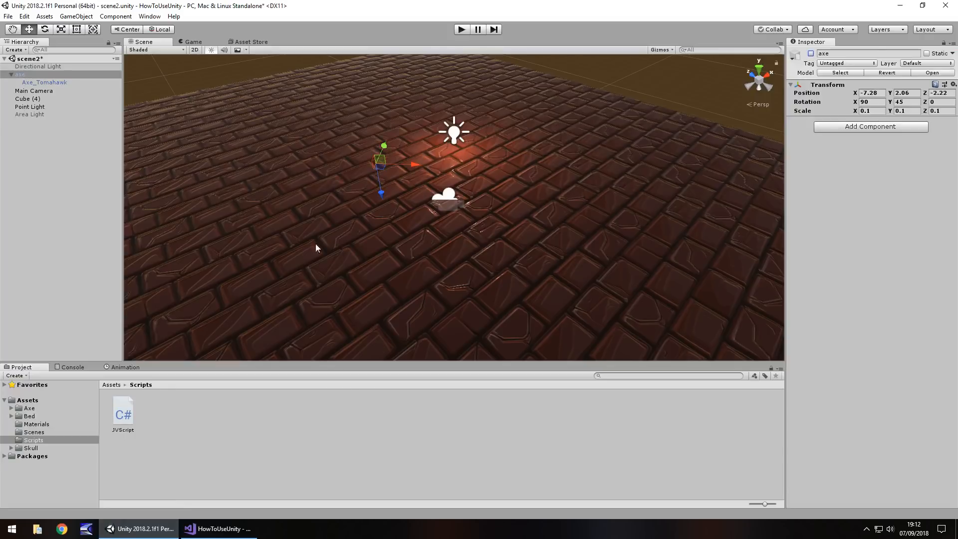
pyautogui.click(218, 528)
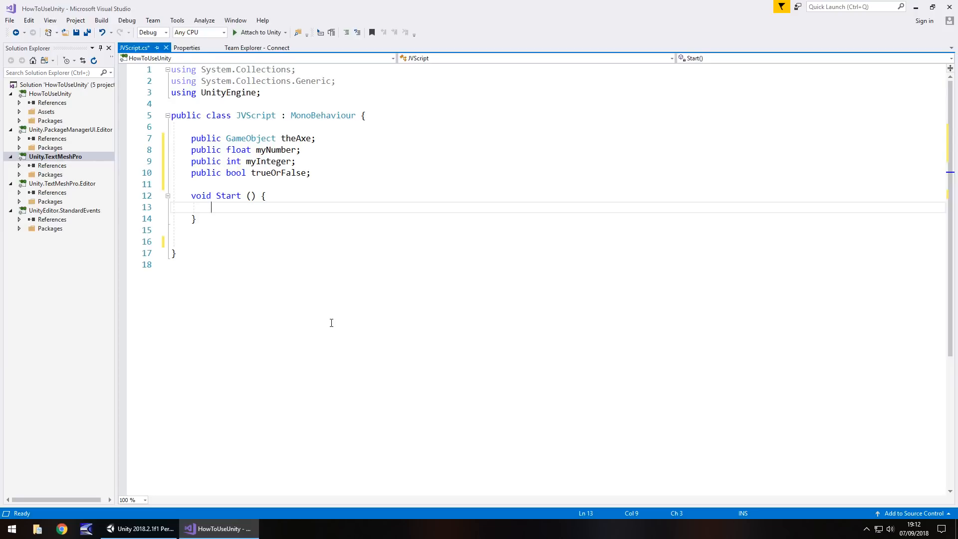
# - Type theAxe.SetActive inside Start using IntelliSense completions
pyautogui.write('the')
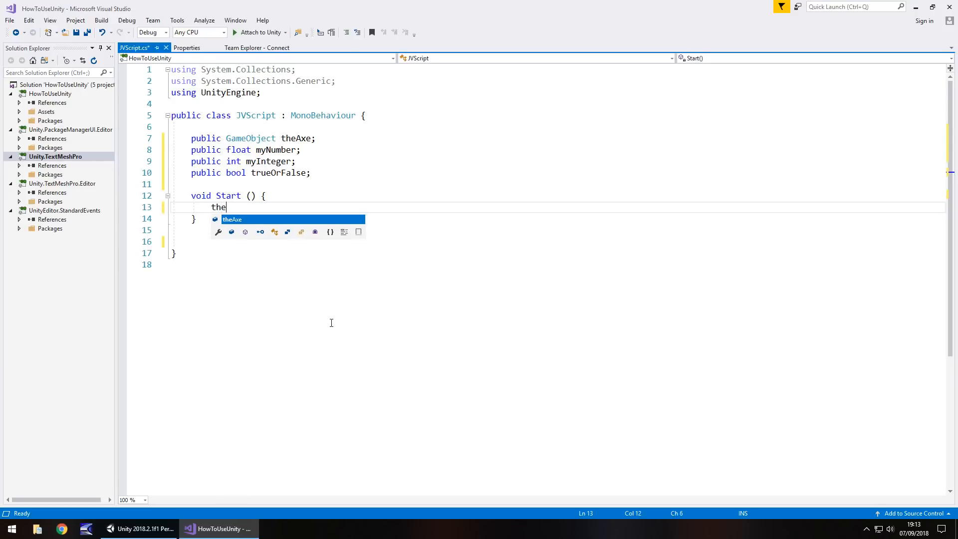
pyautogui.write('Axe')
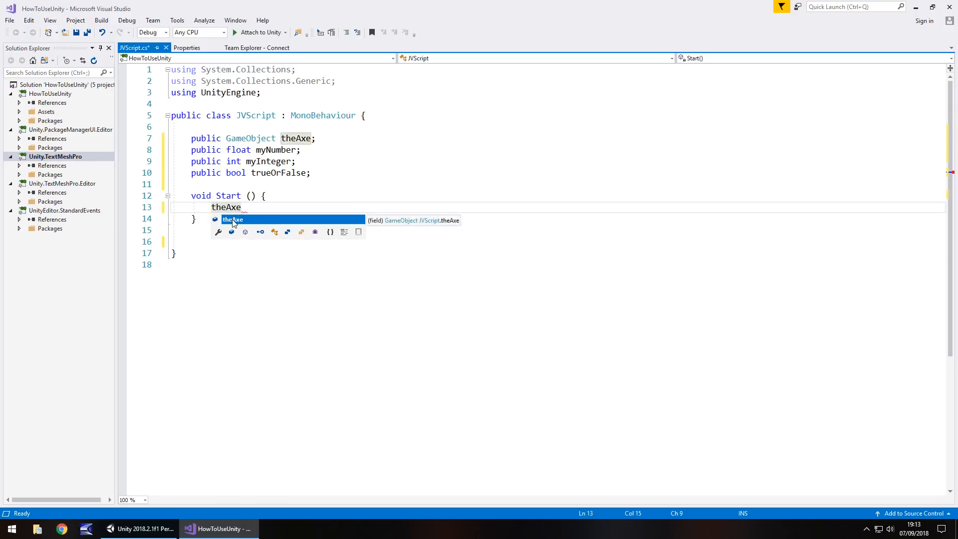
pyautogui.press('Escape')
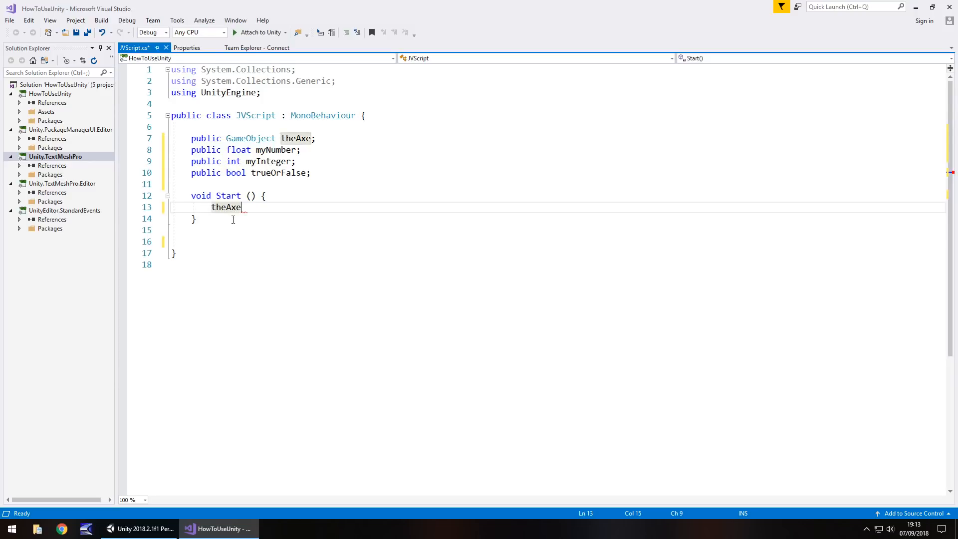
pyautogui.write('.')
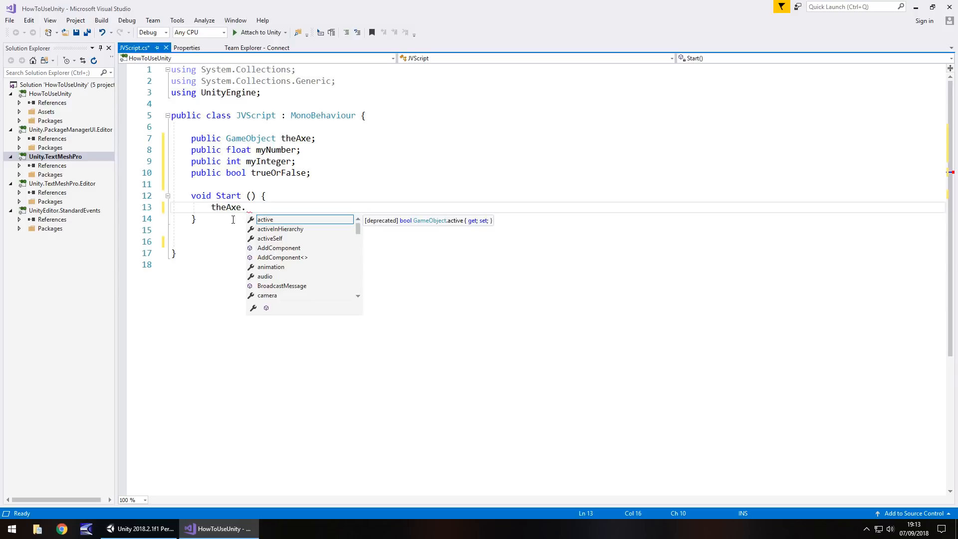
pyautogui.write('S')
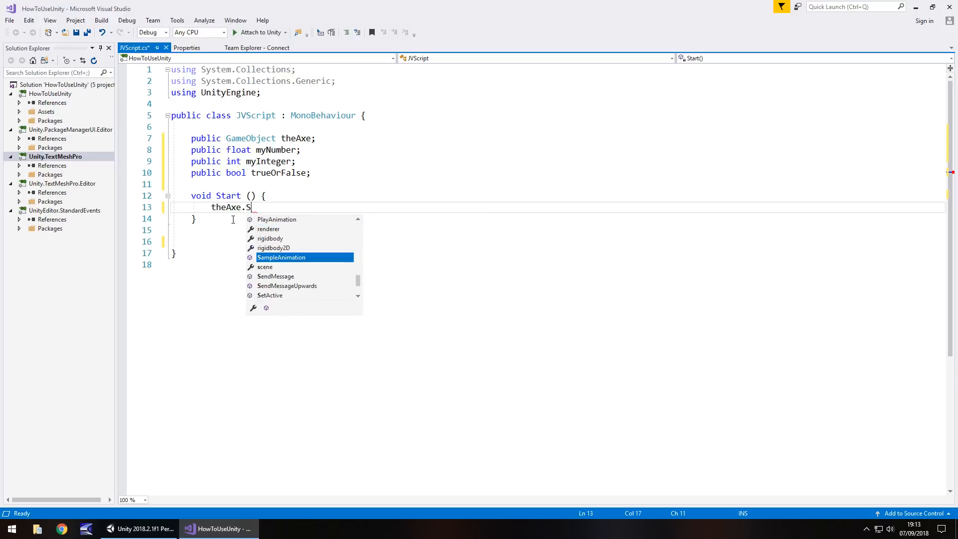
pyautogui.write('etActive')
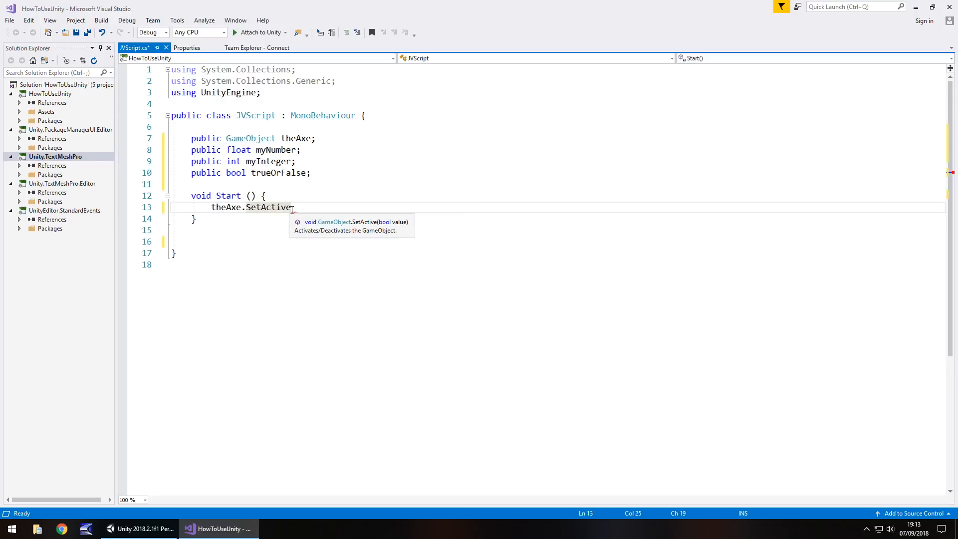
# - Complete the statement theAxe.SetActive(true); in Start
pyautogui.write('(')
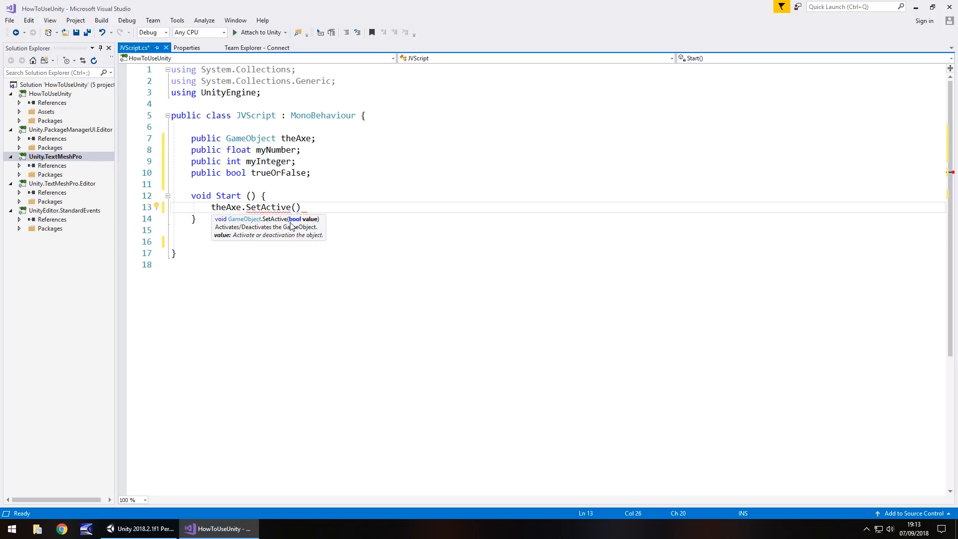
pyautogui.moveTo(305, 226)
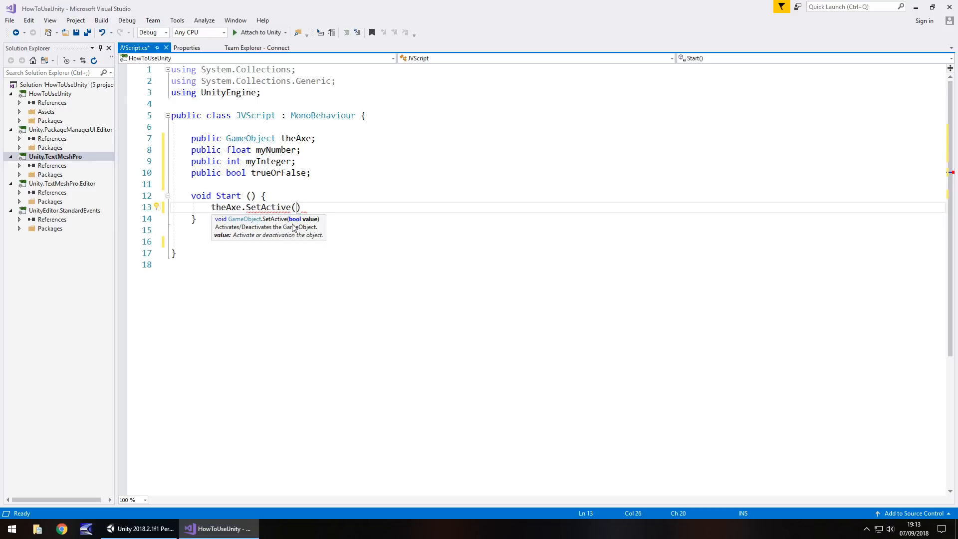
pyautogui.write('true')
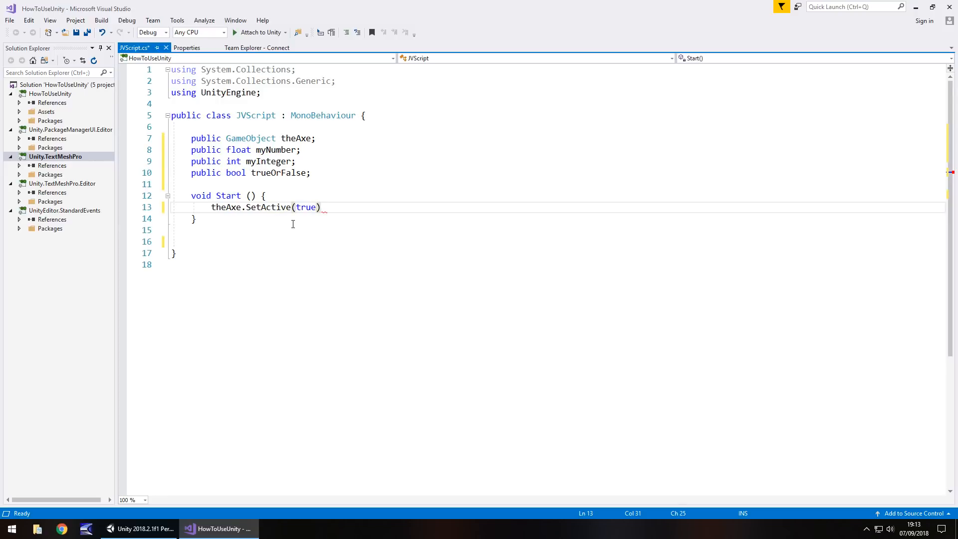
pyautogui.write(';')
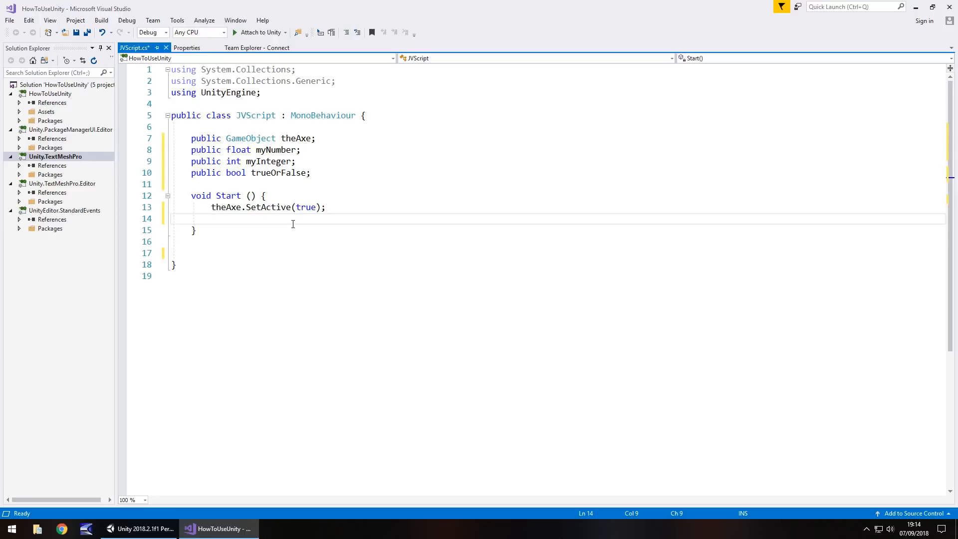
pyautogui.write('my')
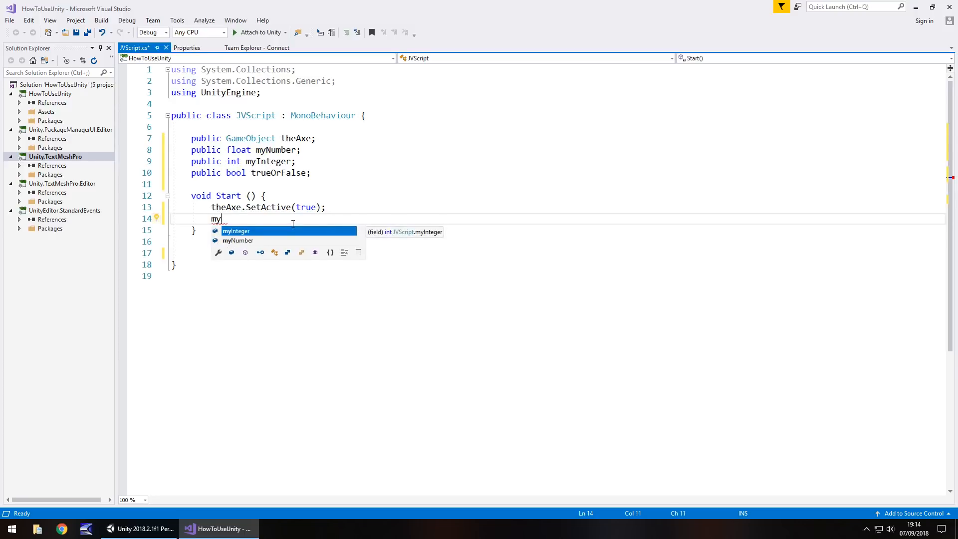
# - Add the statement myNumber = 1.7f; on line 14 of Start
pyautogui.write('Number')
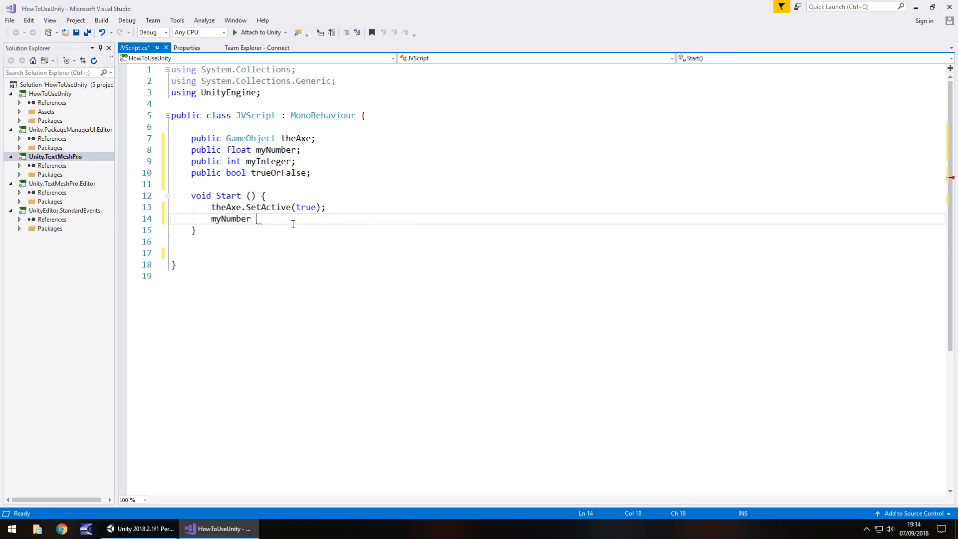
pyautogui.write('= 1.')
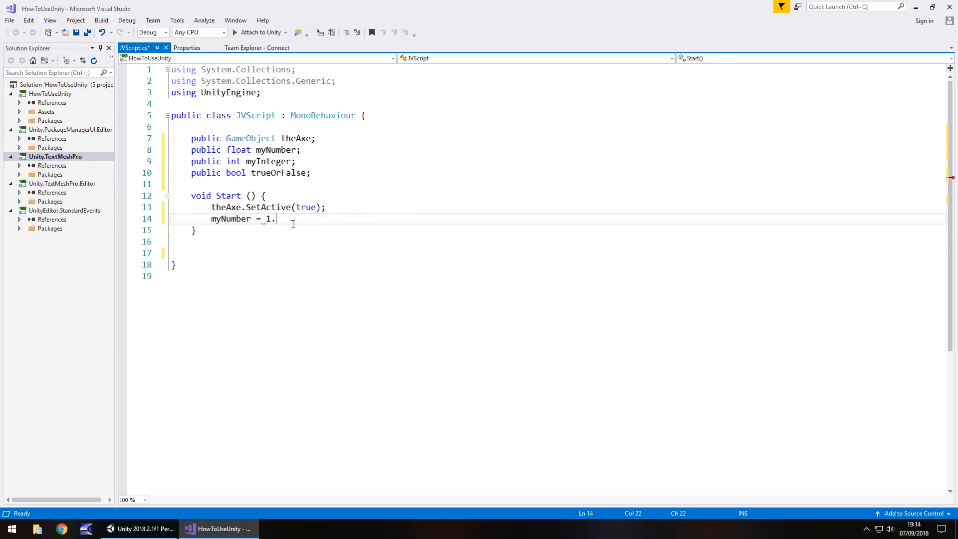
pyautogui.write('7')
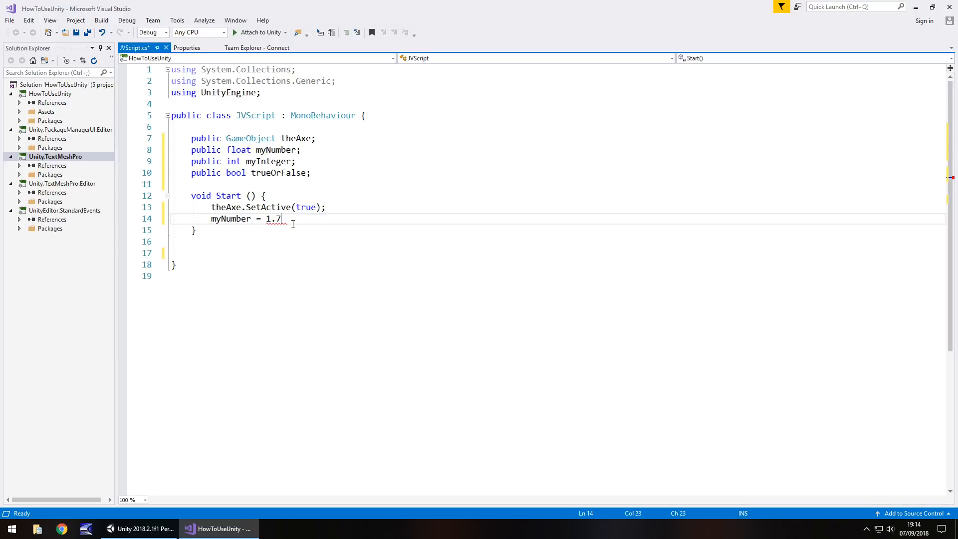
pyautogui.write(';')
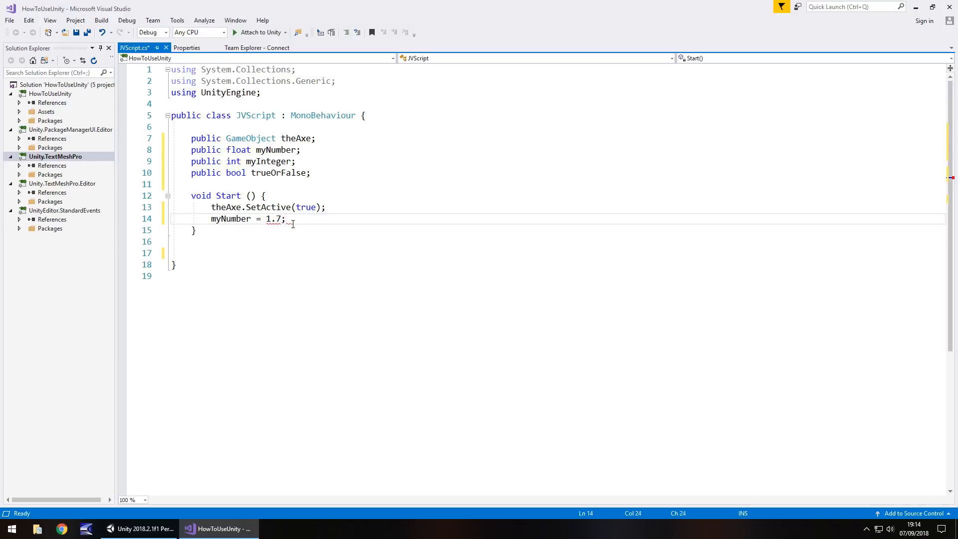
pyautogui.moveTo(276, 219)
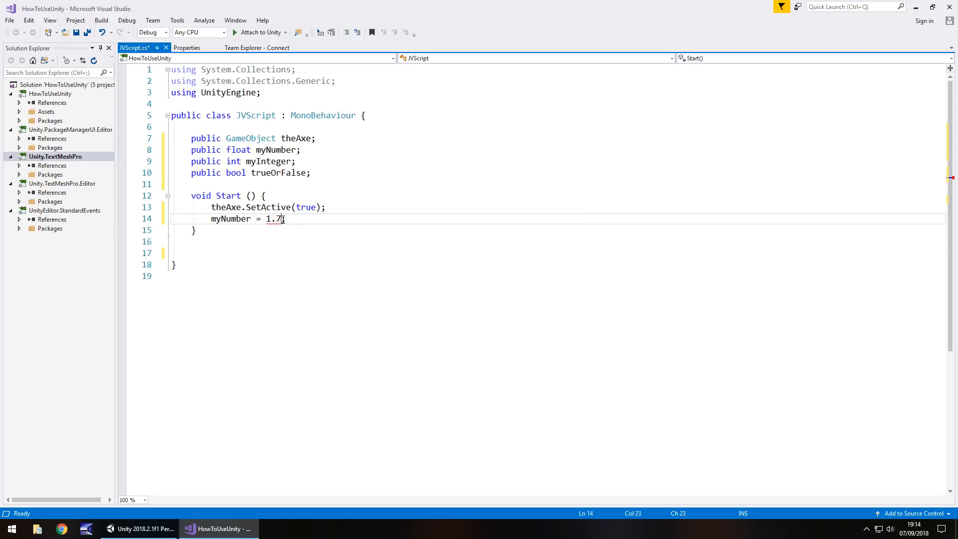
pyautogui.write('f;')
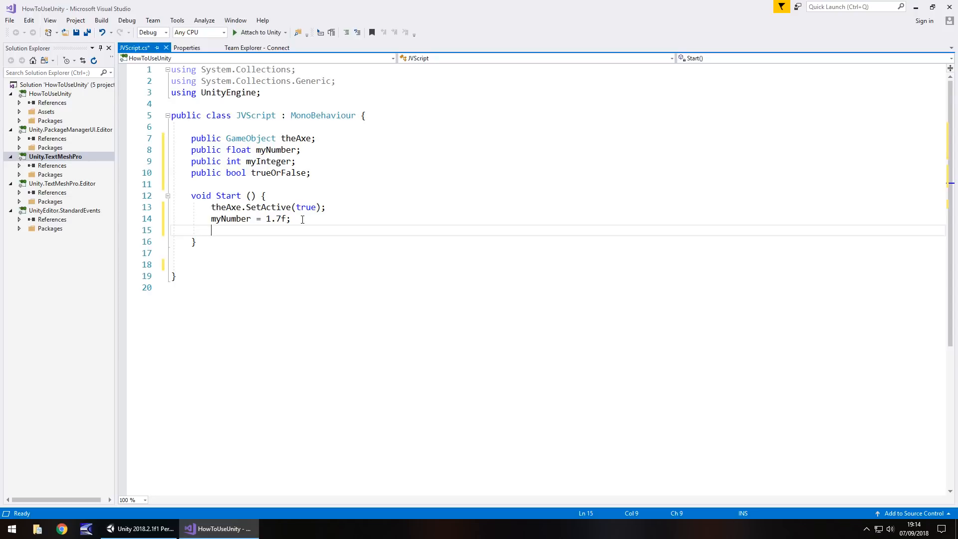
# - Add the statement myInteger = 6; in Start
pyautogui.write('my')
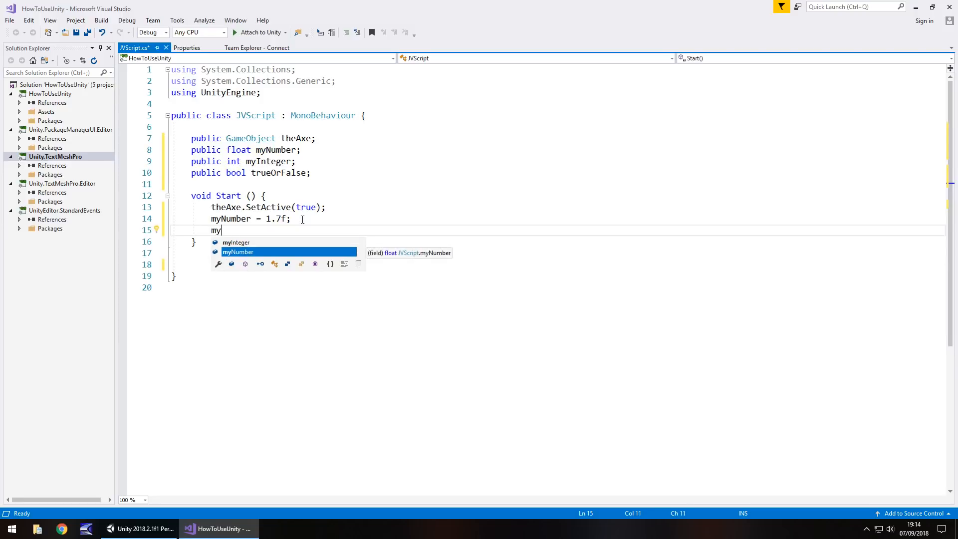
pyautogui.write('In')
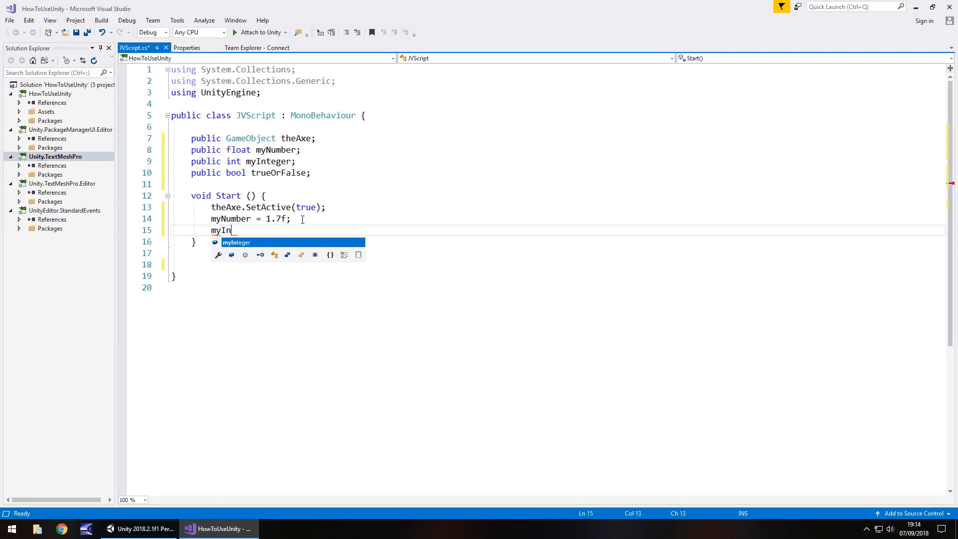
pyautogui.press('Tab')
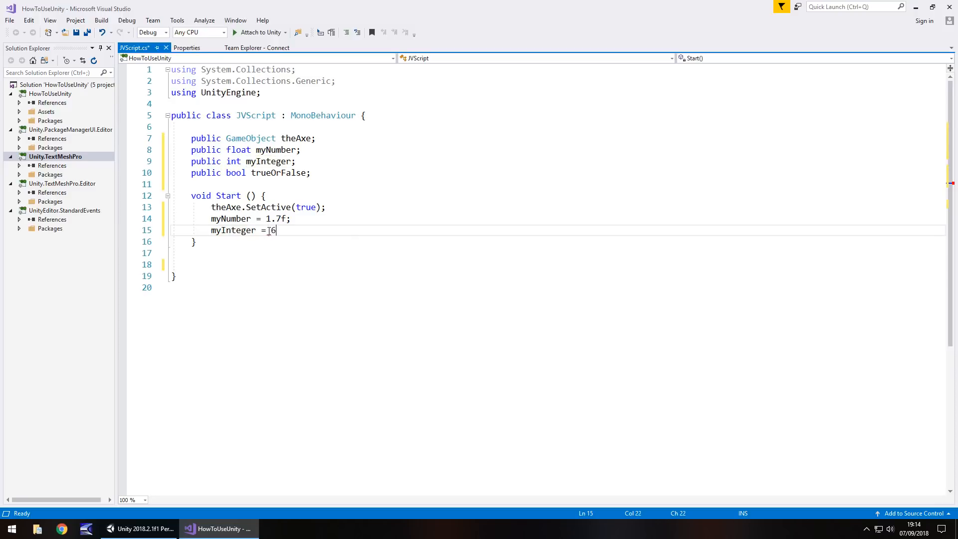
pyautogui.write(';')
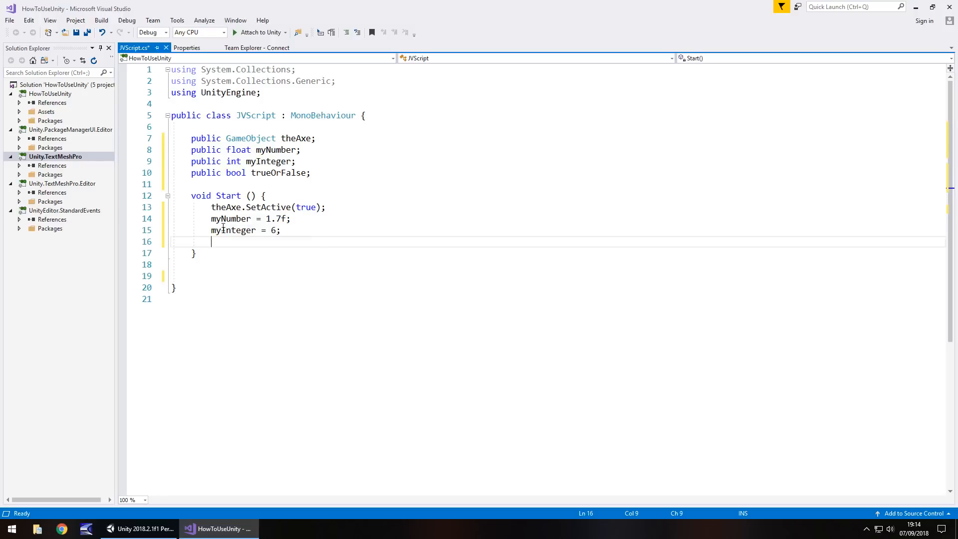
pyautogui.moveTo(234, 229)
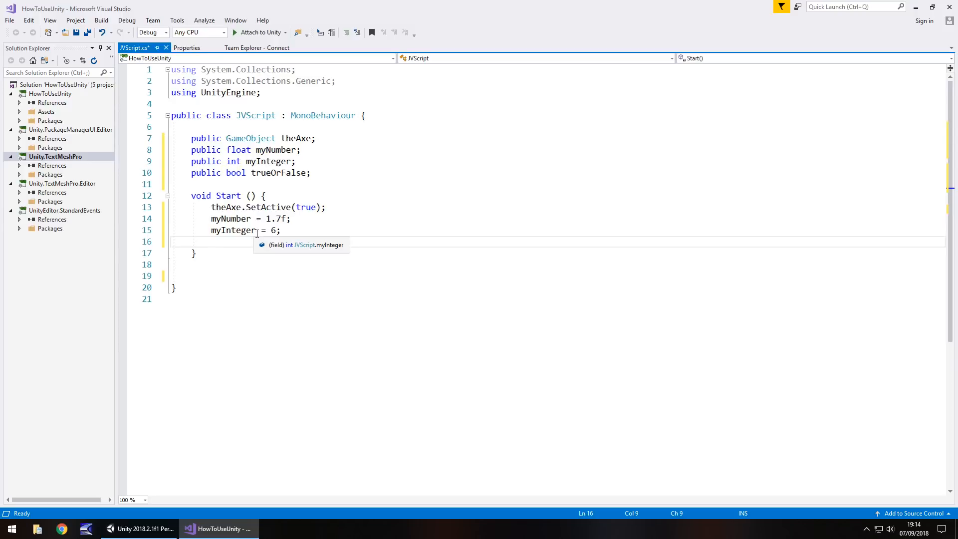
# - Add trueOrFalse = true; to Start and save JVScript.cs
pyautogui.write('true')
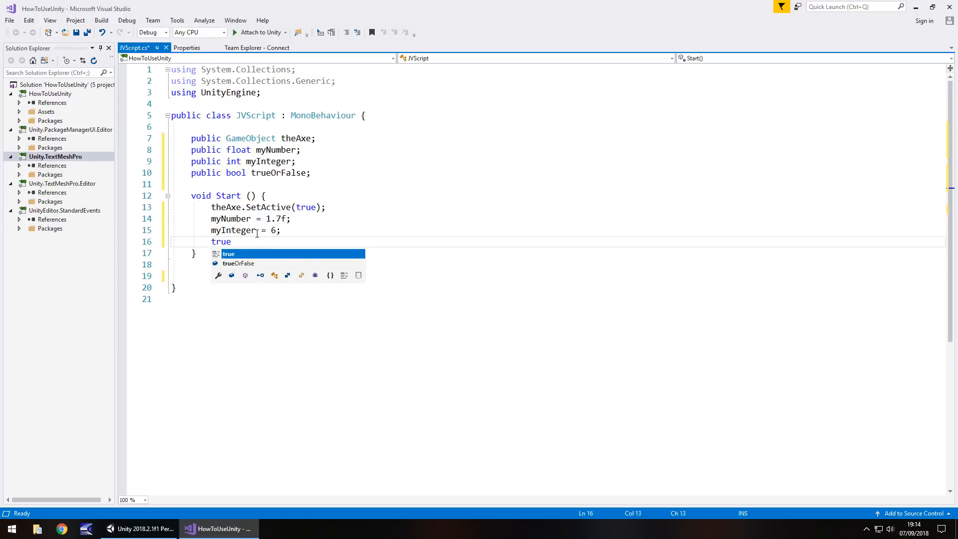
pyautogui.press('Down')
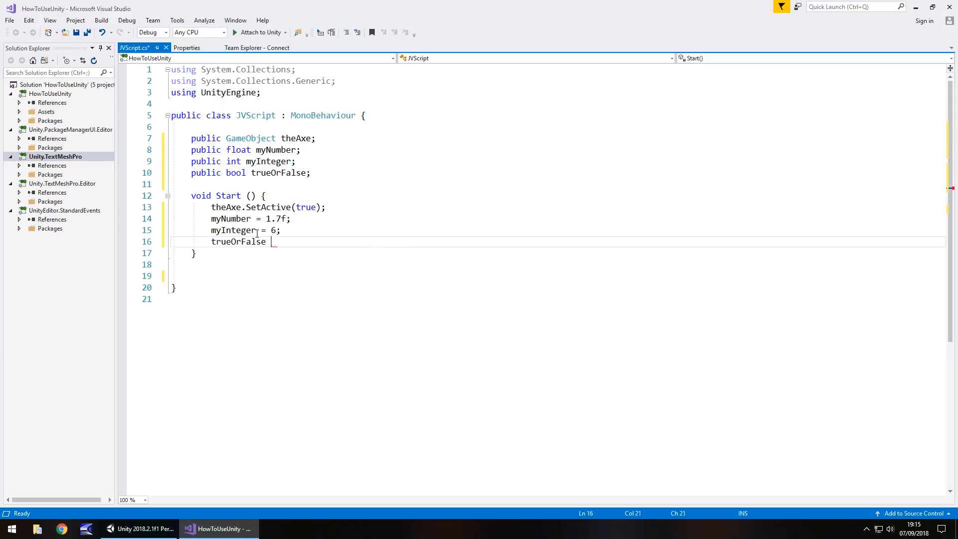
pyautogui.write('= true')
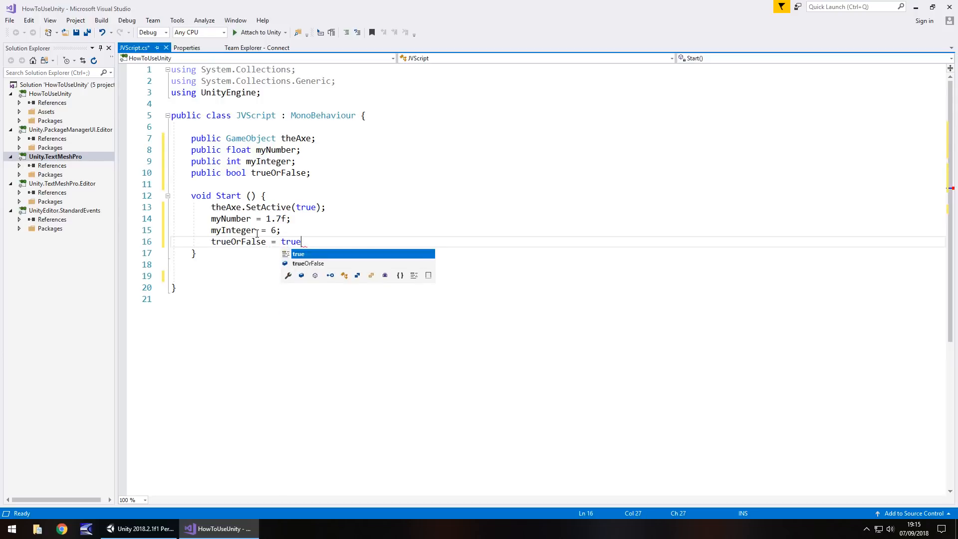
pyautogui.write(';')
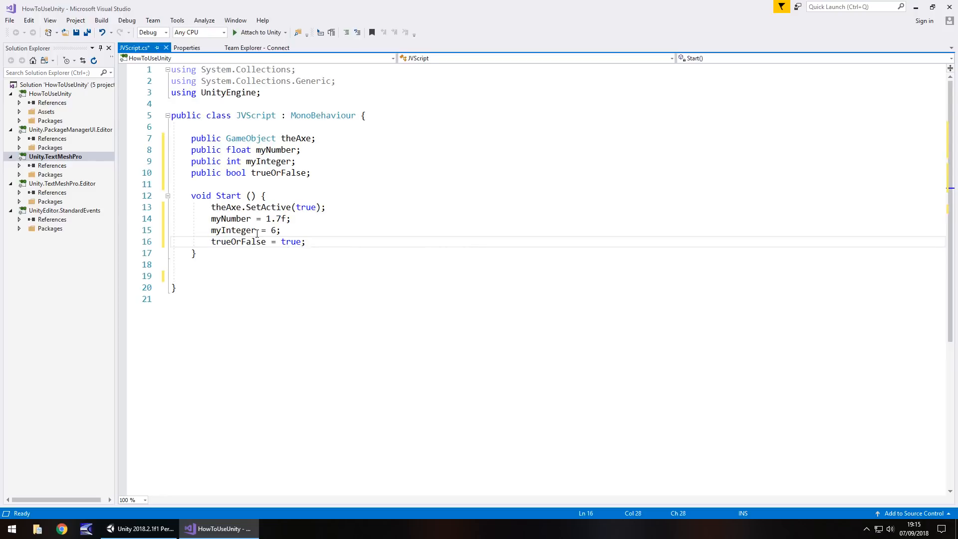
pyautogui.press('ctrl+s')
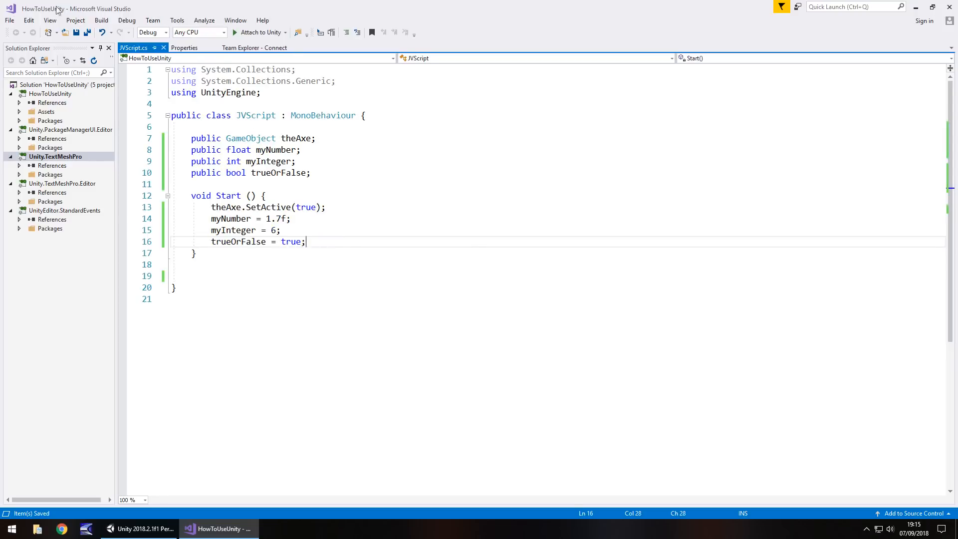
# - Bring the Unity editor to the front, showing scene2 and the JVScript asset
pyautogui.click(9, 20)
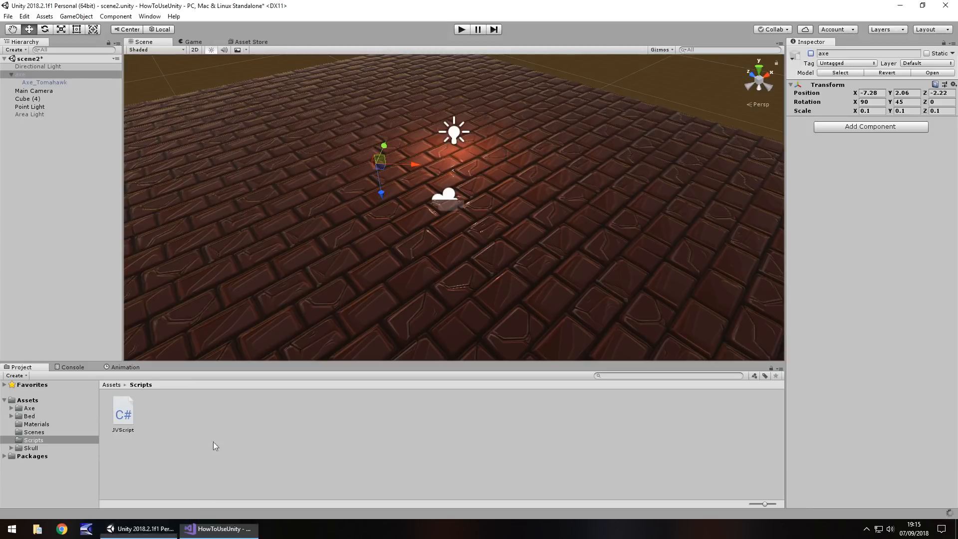
pyautogui.moveTo(146, 430)
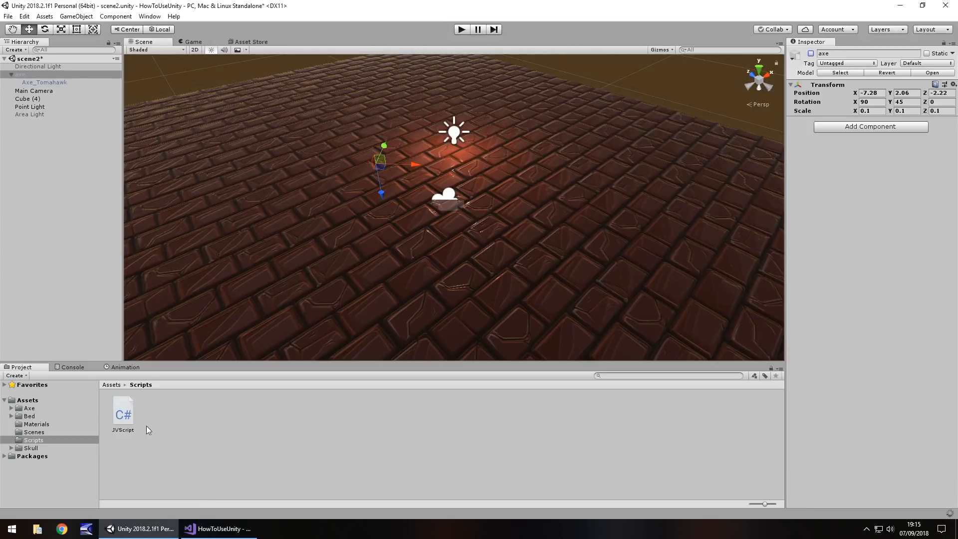
pyautogui.moveTo(61, 190)
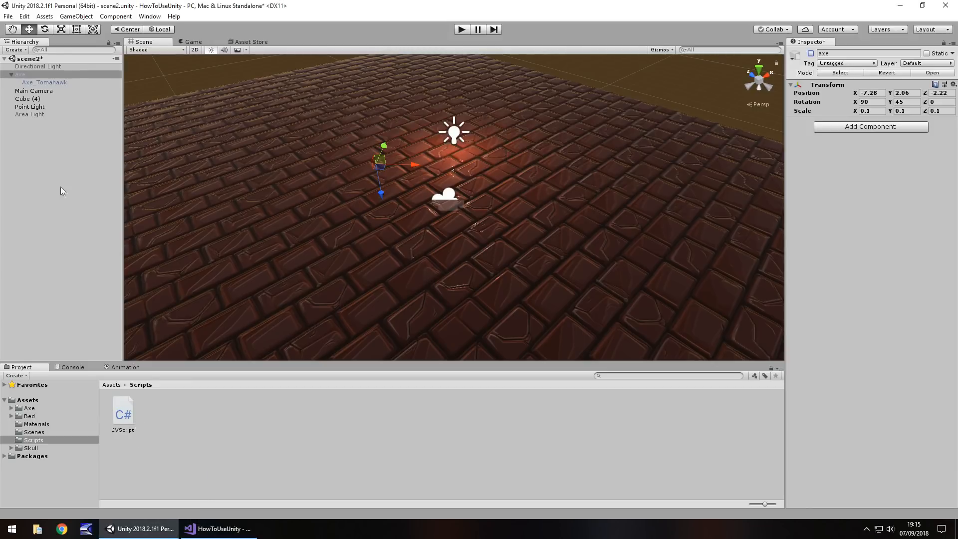
pyautogui.moveTo(101, 204)
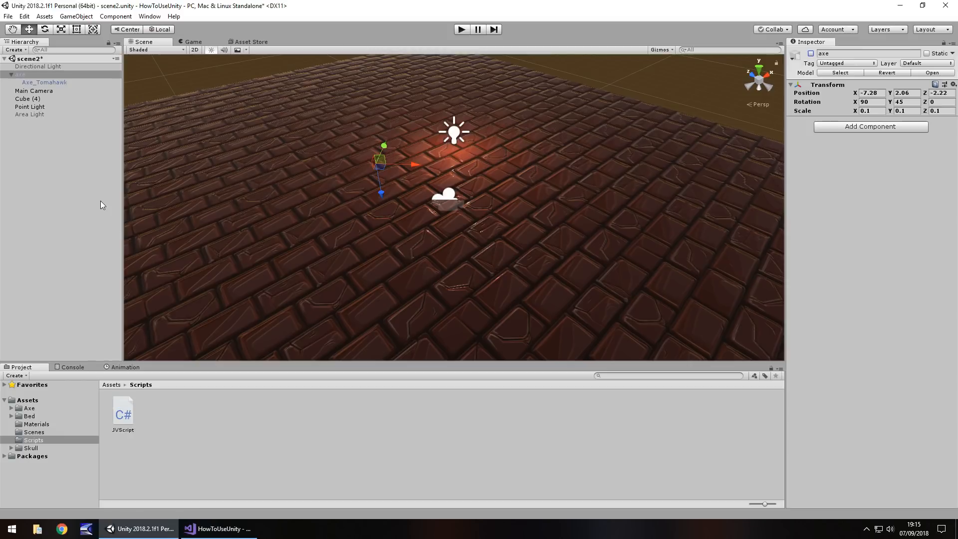
# - Create an empty GameObject in scene2 from the GameObject menu
pyautogui.click(76, 17)
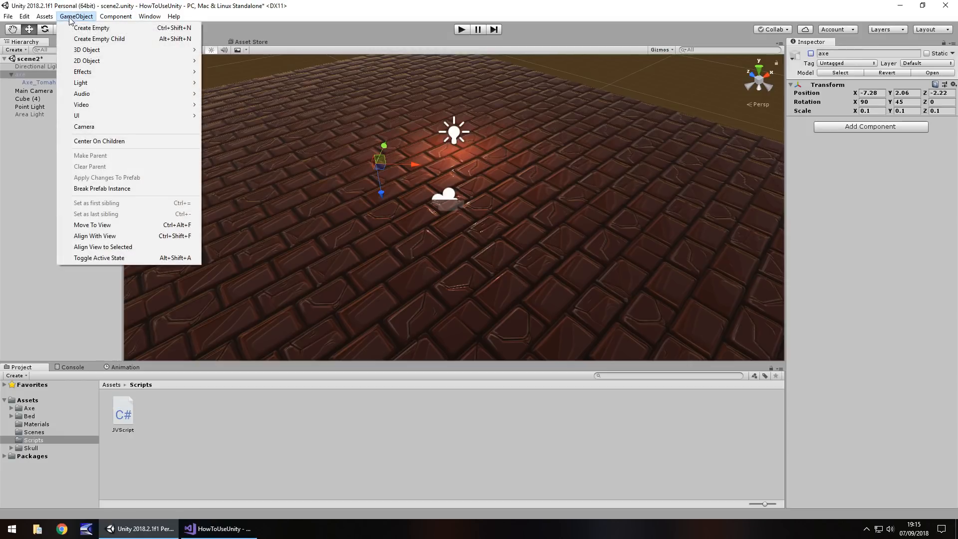
pyautogui.click(90, 27)
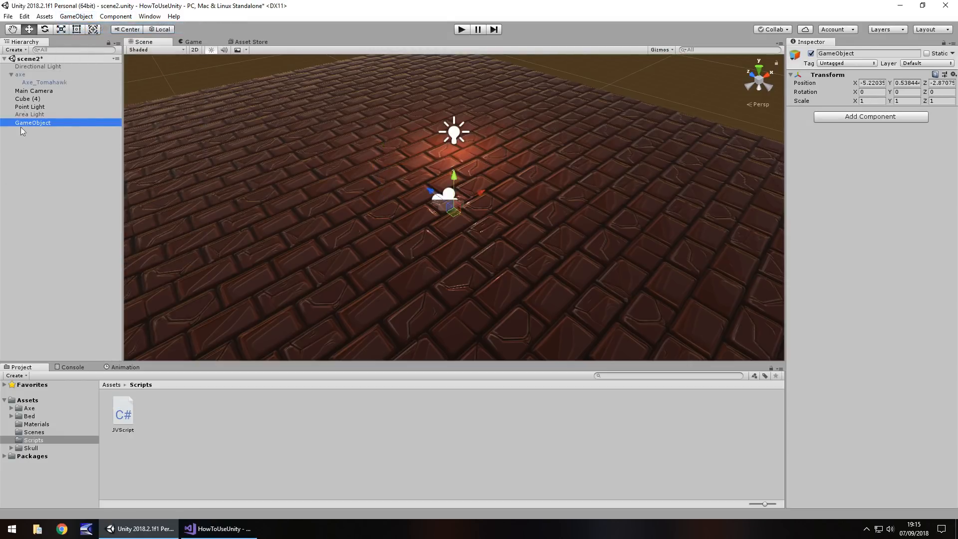
pyautogui.moveTo(37, 235)
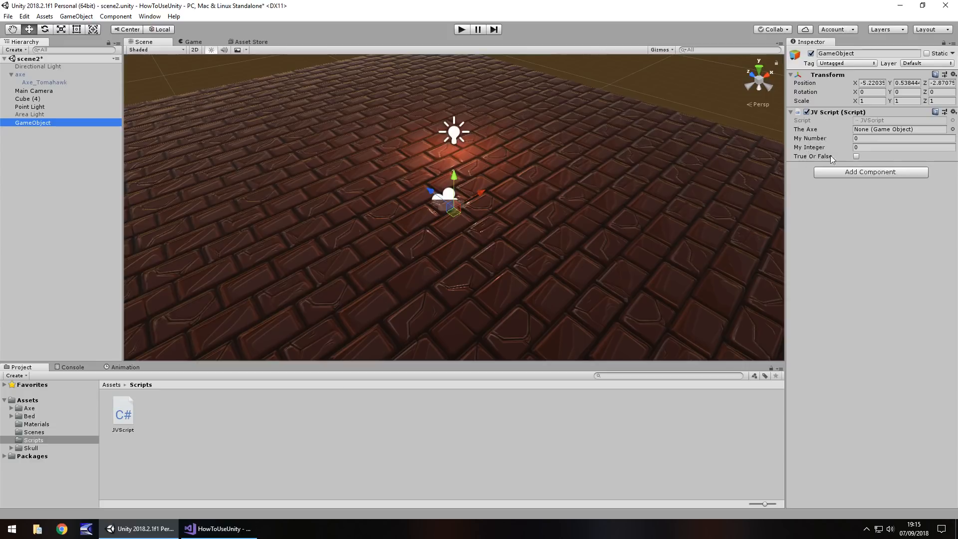
pyautogui.moveTo(832, 162)
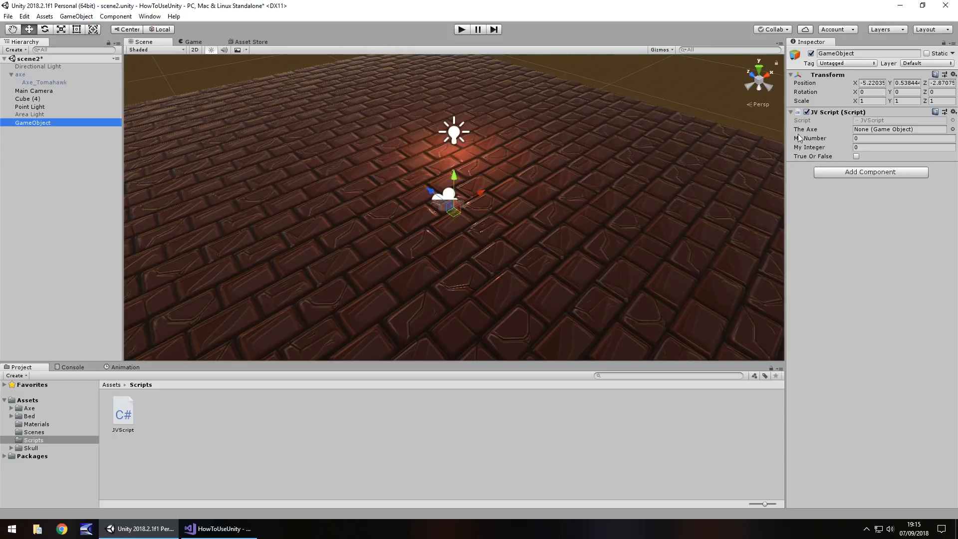
pyautogui.moveTo(868, 133)
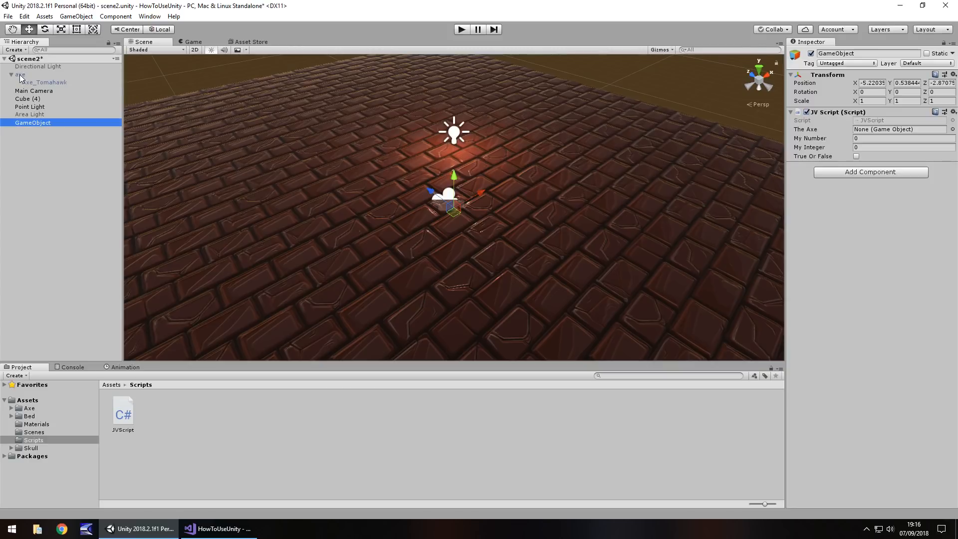
# - Assign the axe object to the JV Script component's The Axe field
pyautogui.click(898, 129)
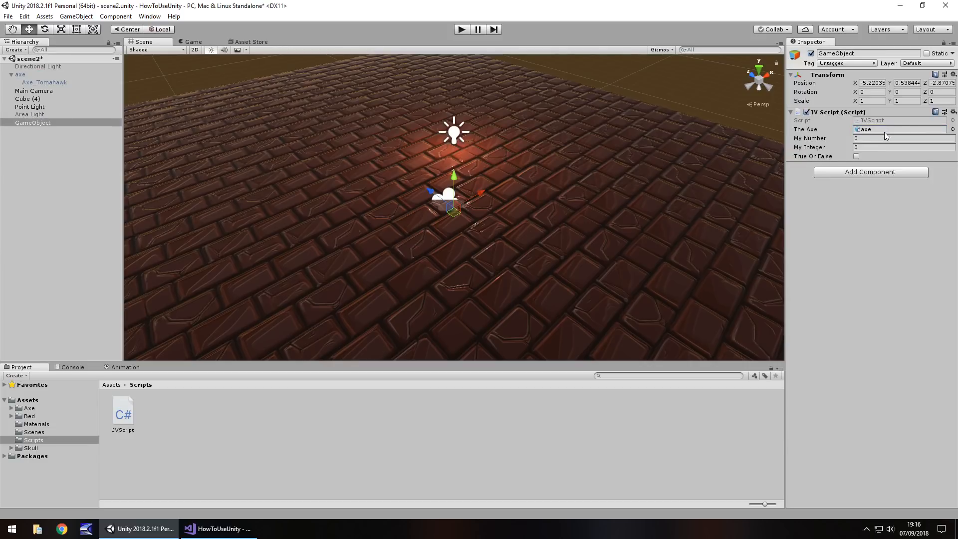
pyautogui.moveTo(419, 191)
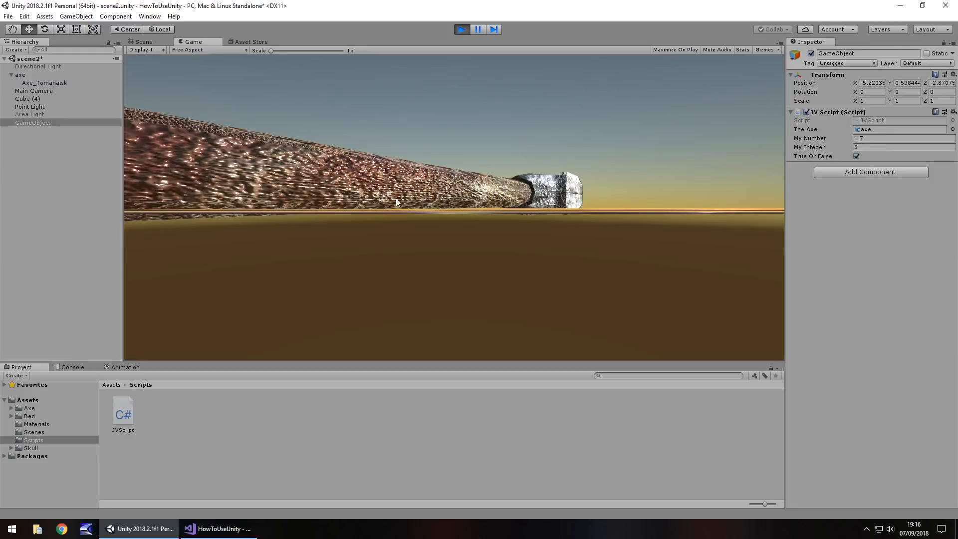
pyautogui.moveTo(466, 129)
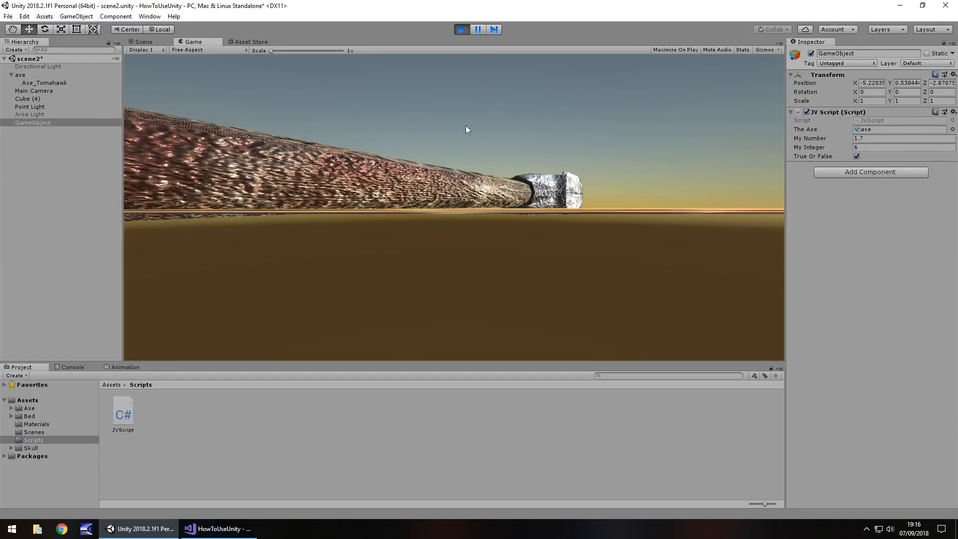
# - Stop Play mode after checking My Number 1.7, My Integer 6, True Or False ticked
pyautogui.click(461, 29)
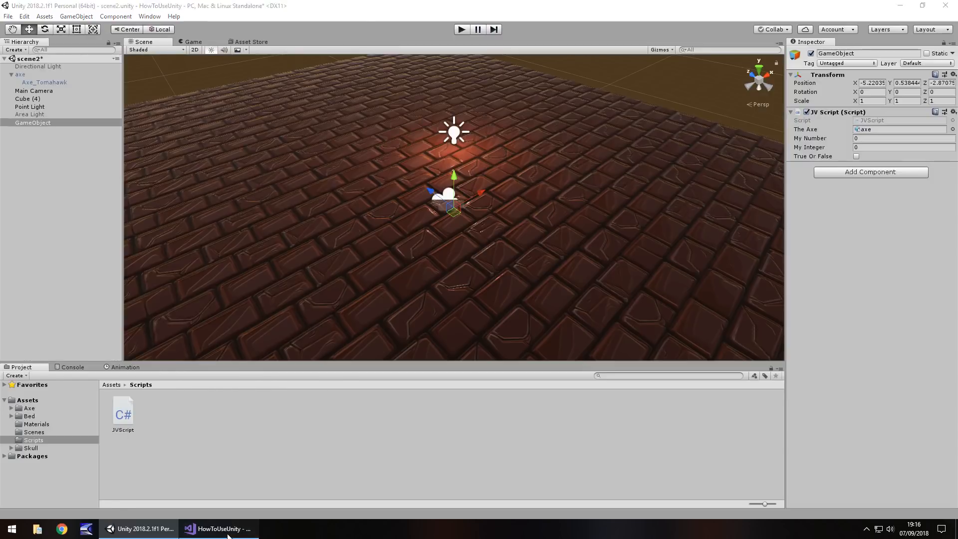
pyautogui.click(217, 528)
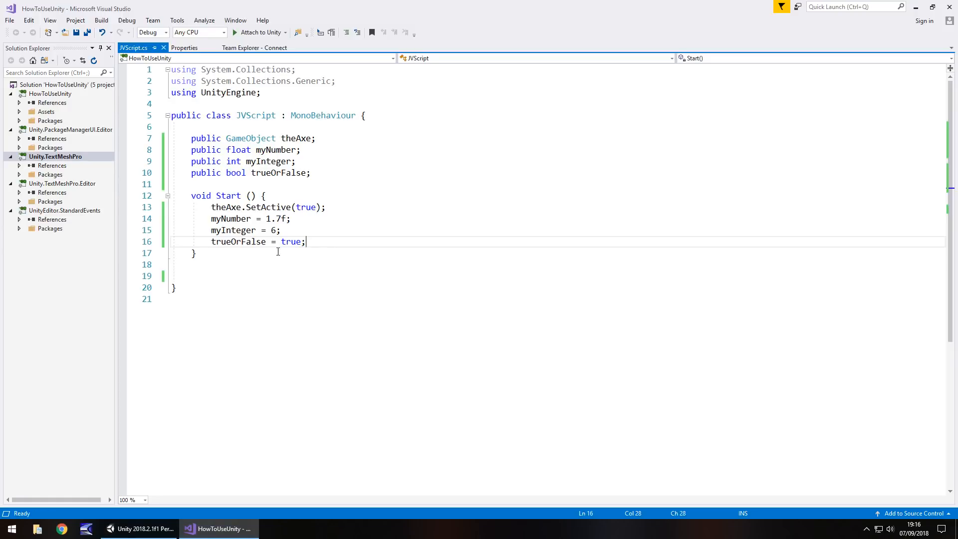
pyautogui.moveTo(291, 241)
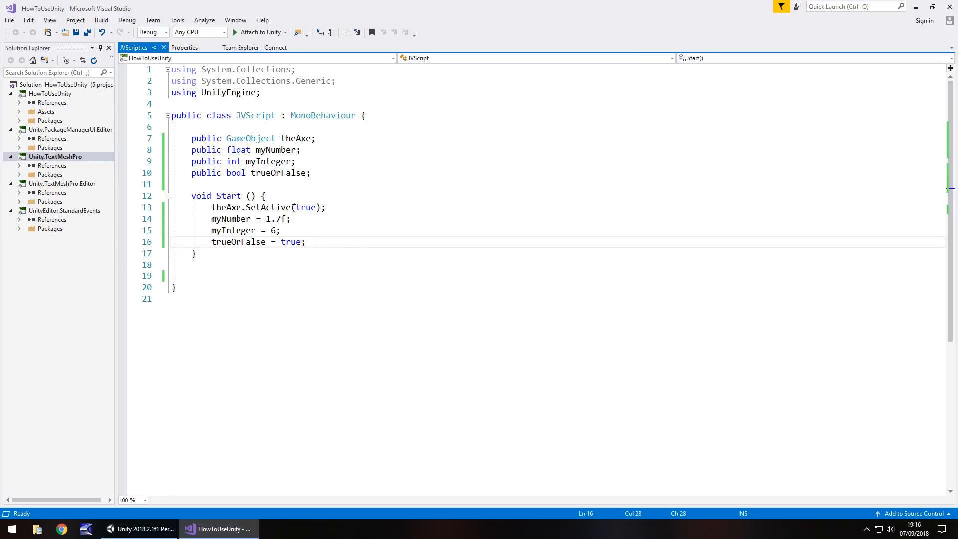
pyautogui.click(140, 528)
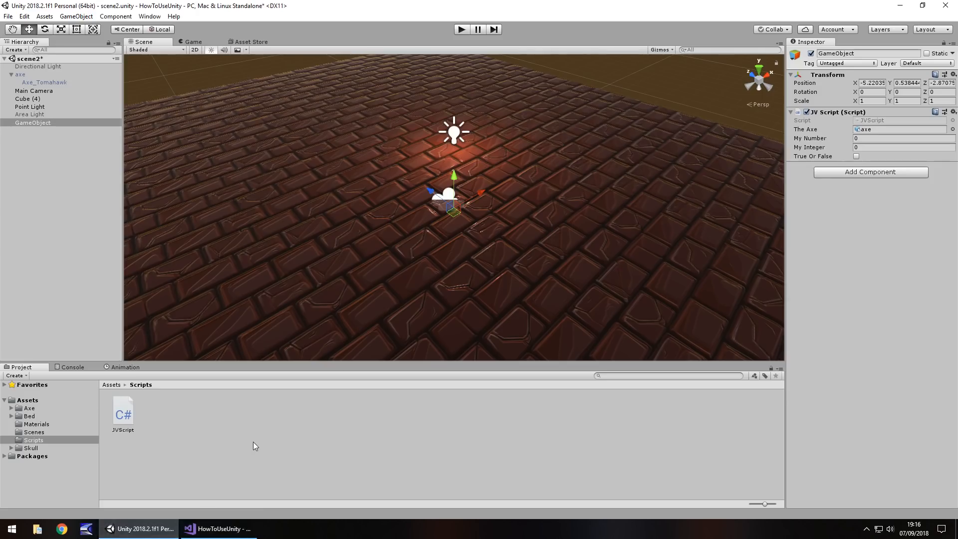